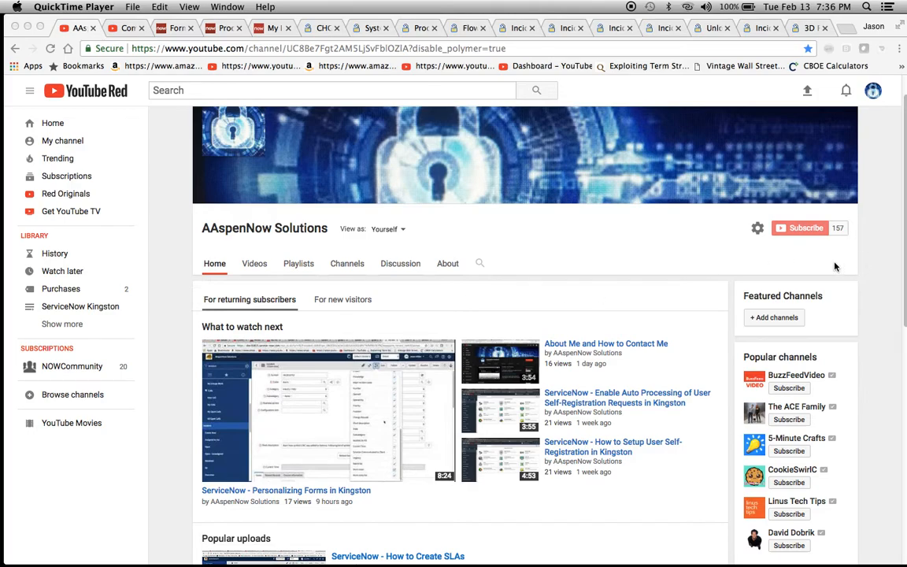
pyautogui.moveTo(702, 255)
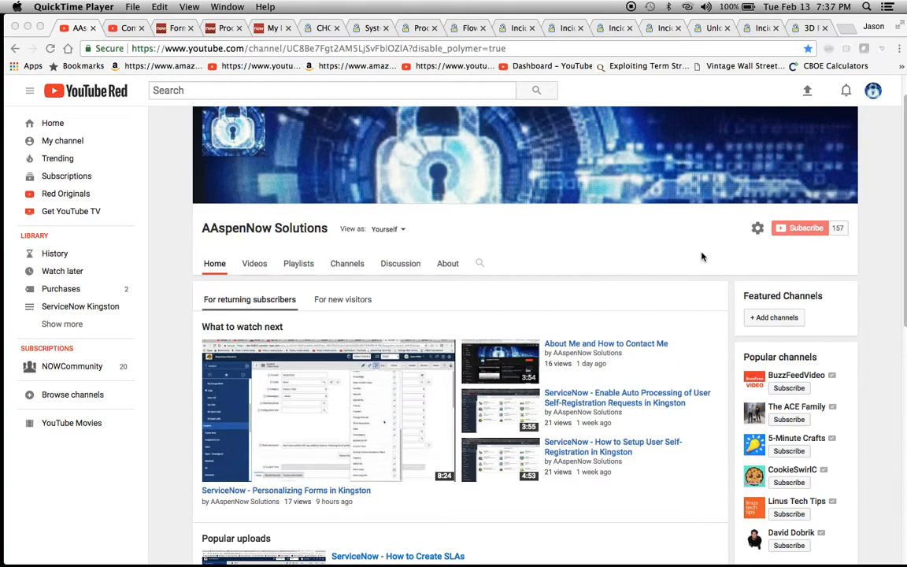
pyautogui.moveTo(485, 314)
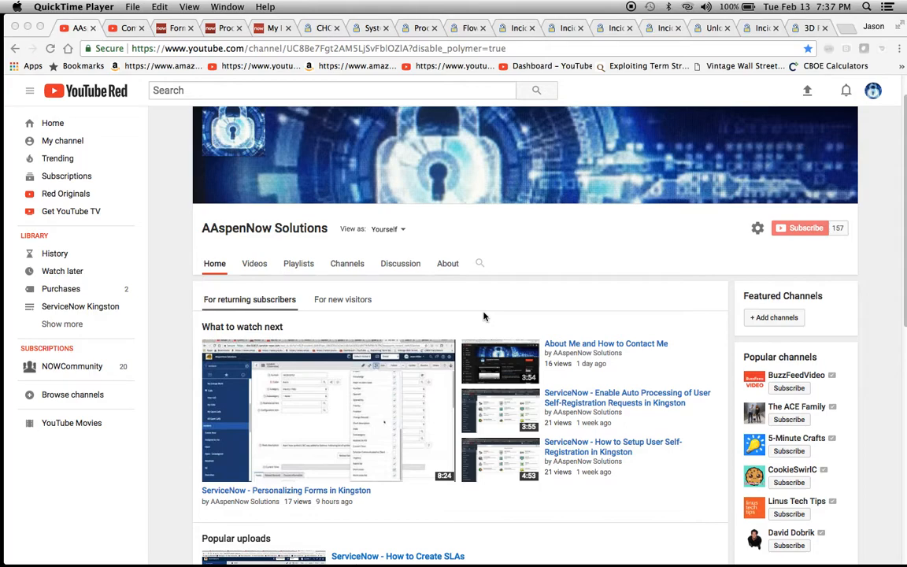
pyautogui.moveTo(460, 316)
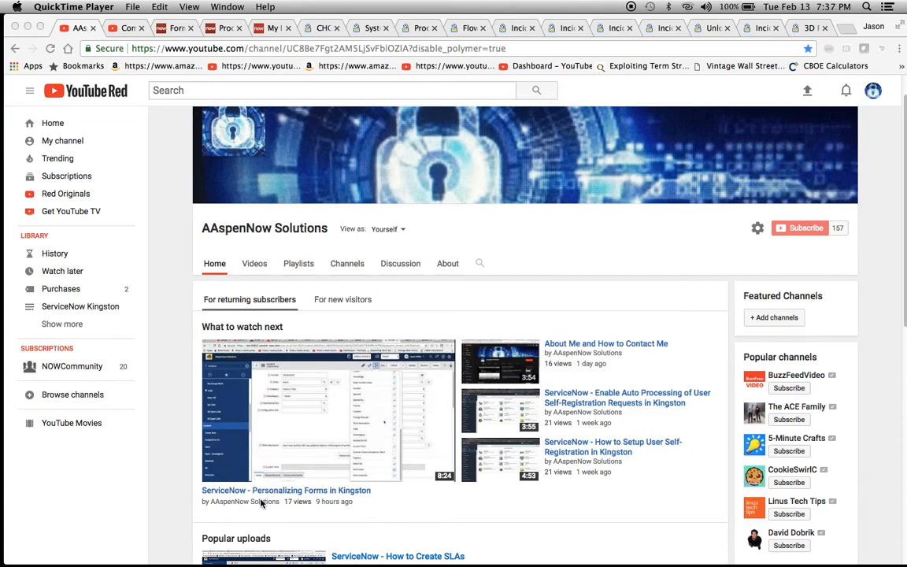
pyautogui.moveTo(368, 505)
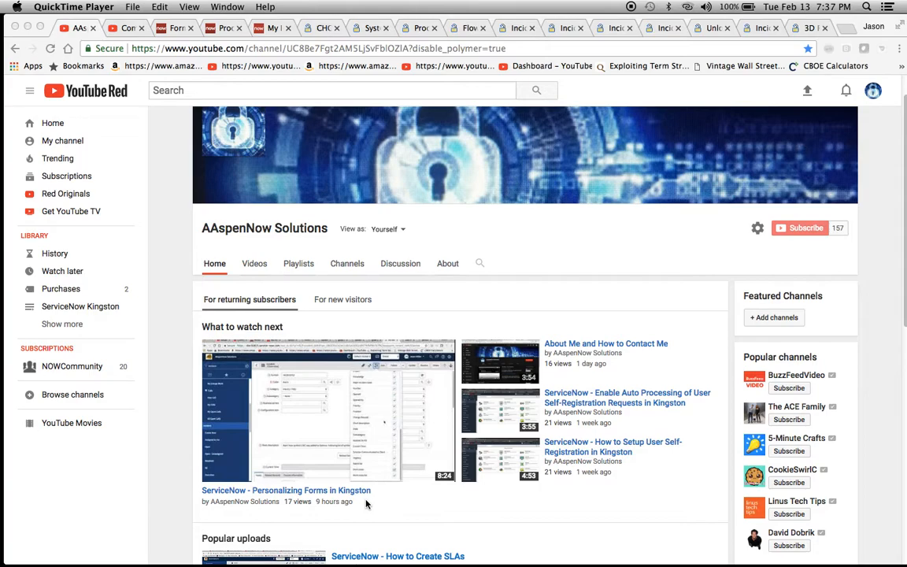
pyautogui.moveTo(631, 359)
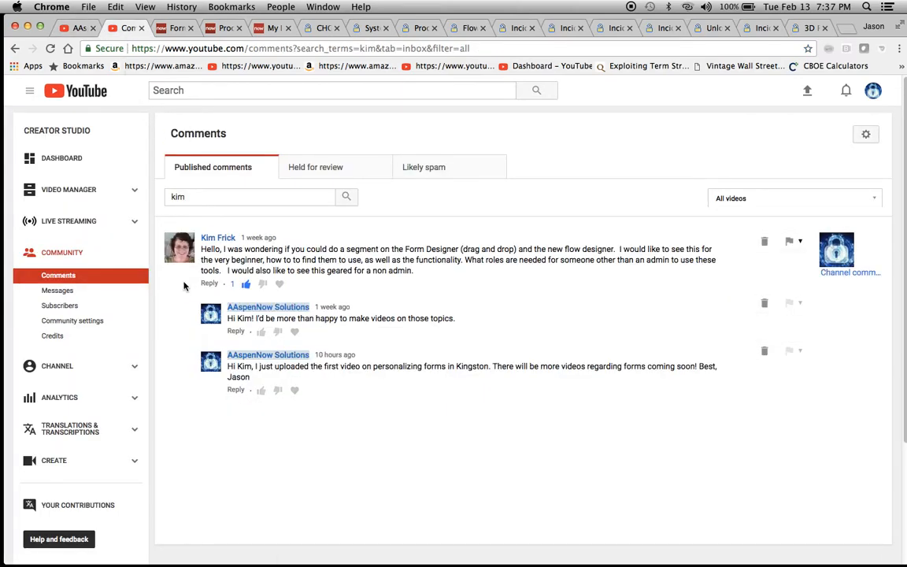
pyautogui.moveTo(257, 249)
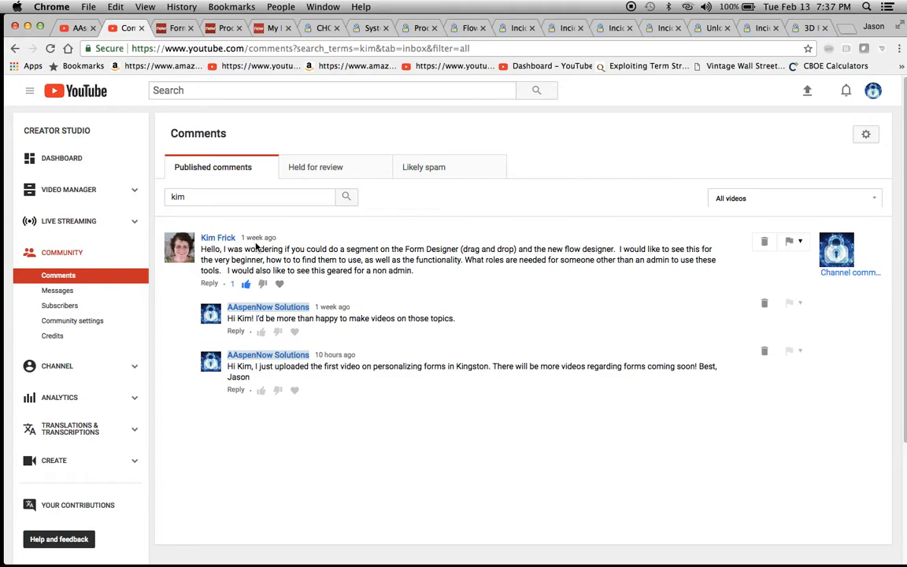
pyautogui.moveTo(485, 260)
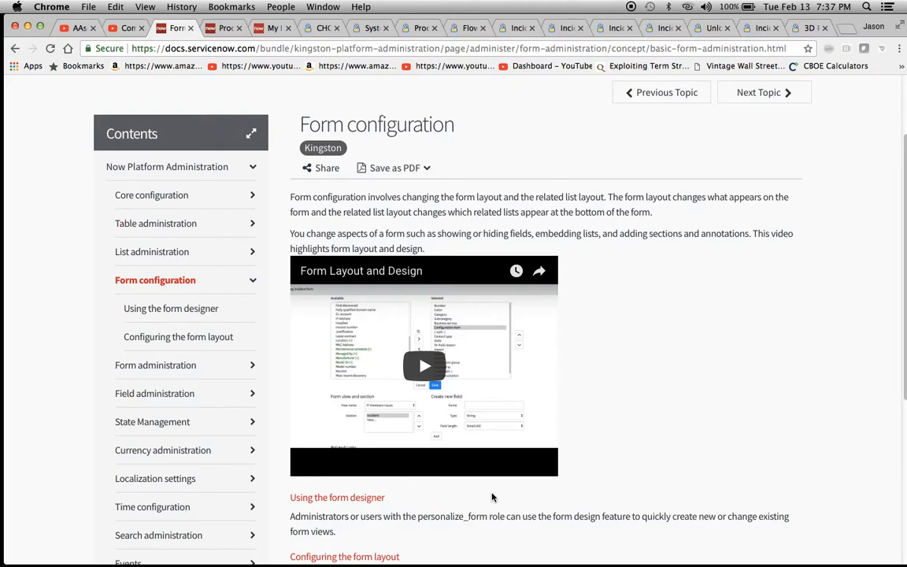
pyautogui.moveTo(602, 389)
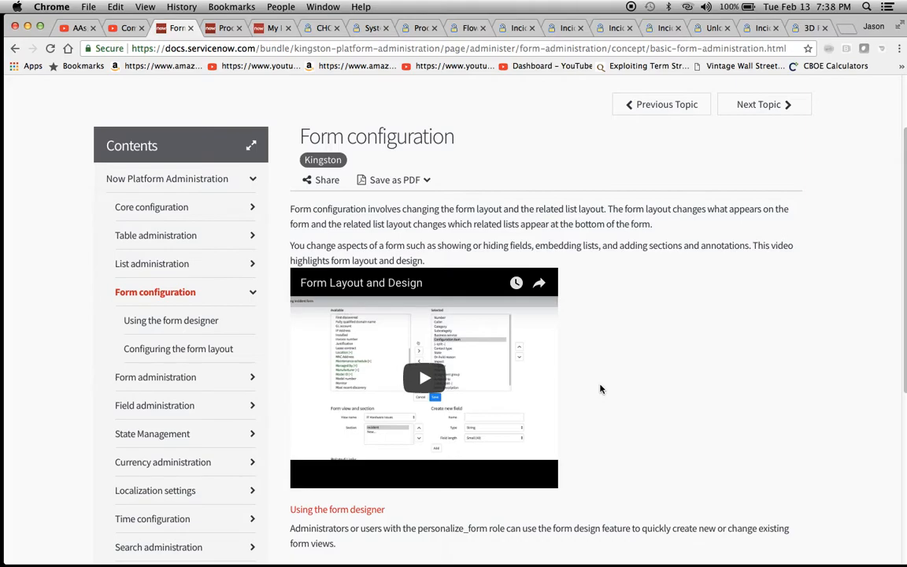
pyautogui.moveTo(473, 130)
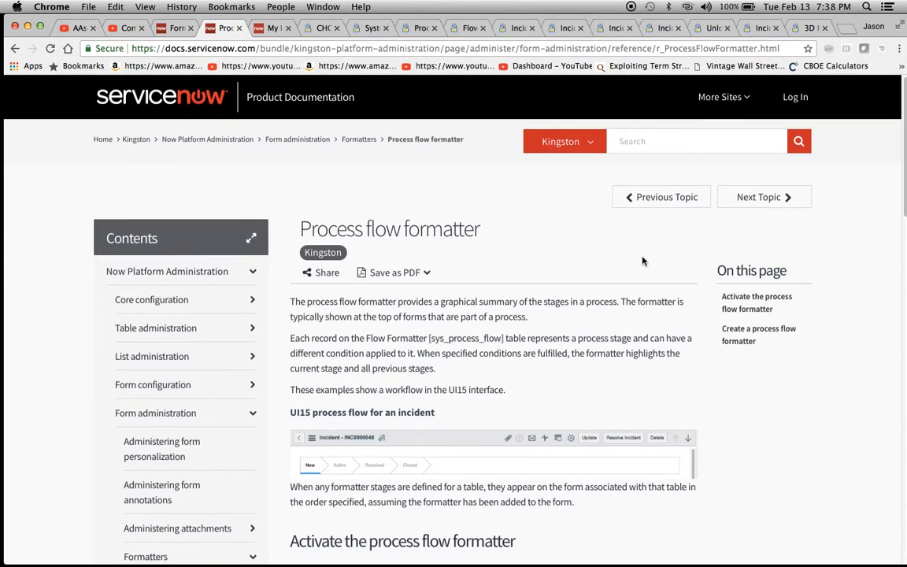
# - Scroll the Process flow formatter article down to its activation procedure steps
pyautogui.scroll(-3)
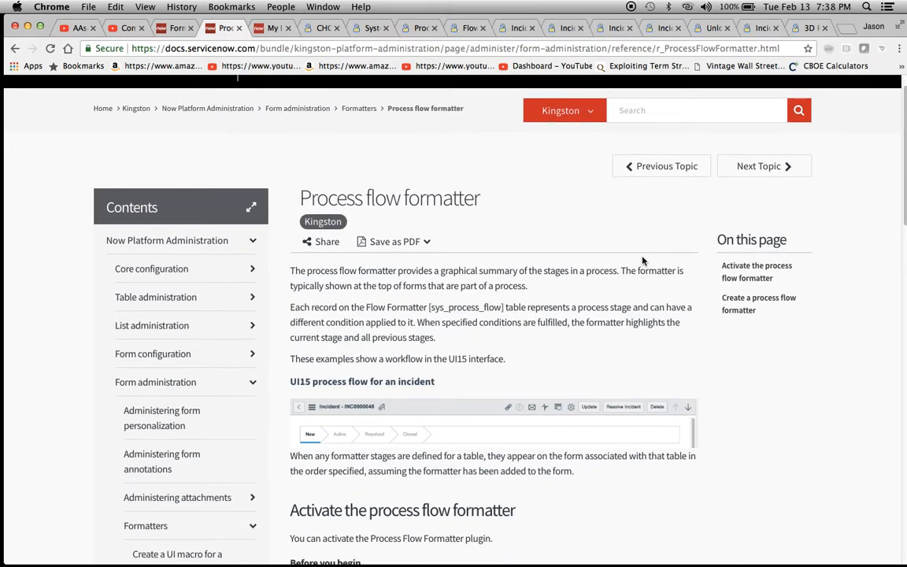
pyautogui.moveTo(705, 334)
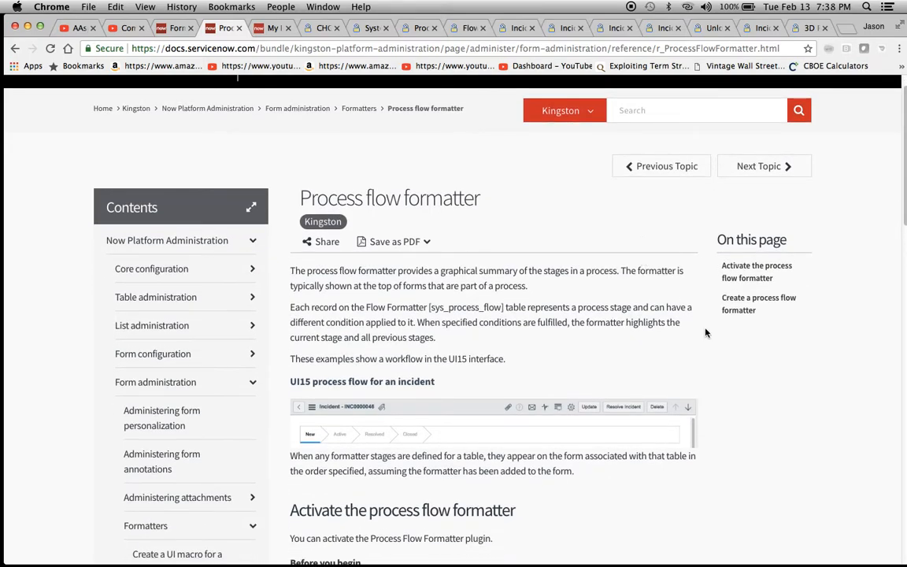
pyautogui.scroll(-3)
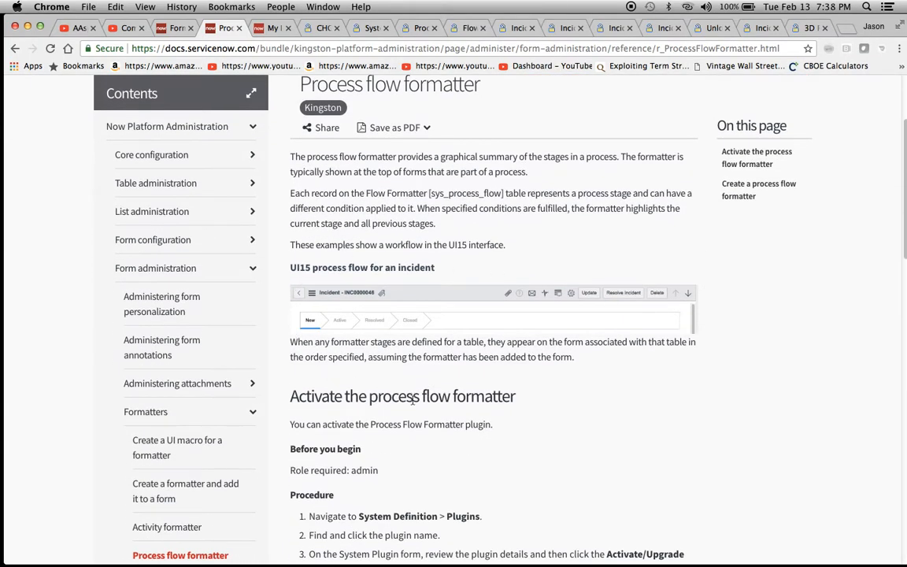
pyautogui.moveTo(387, 334)
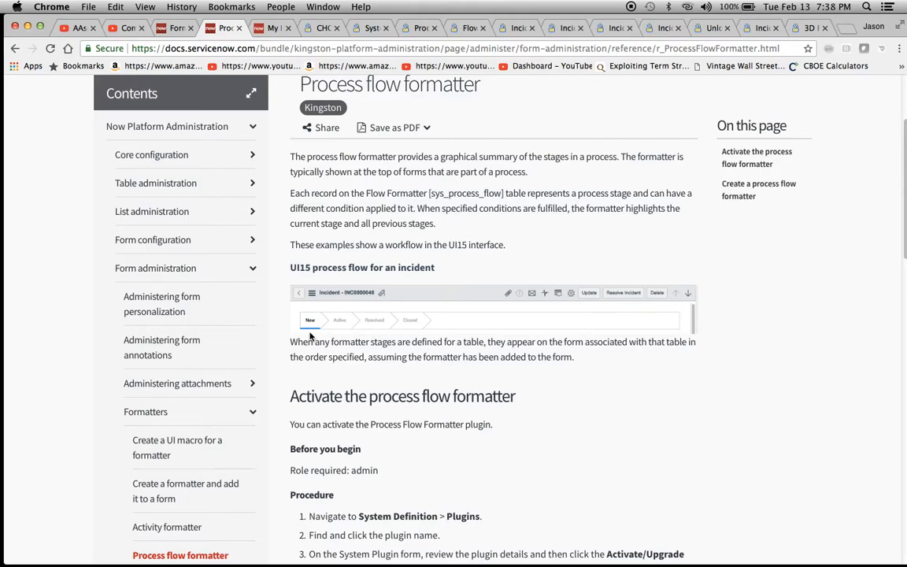
pyautogui.moveTo(378, 323)
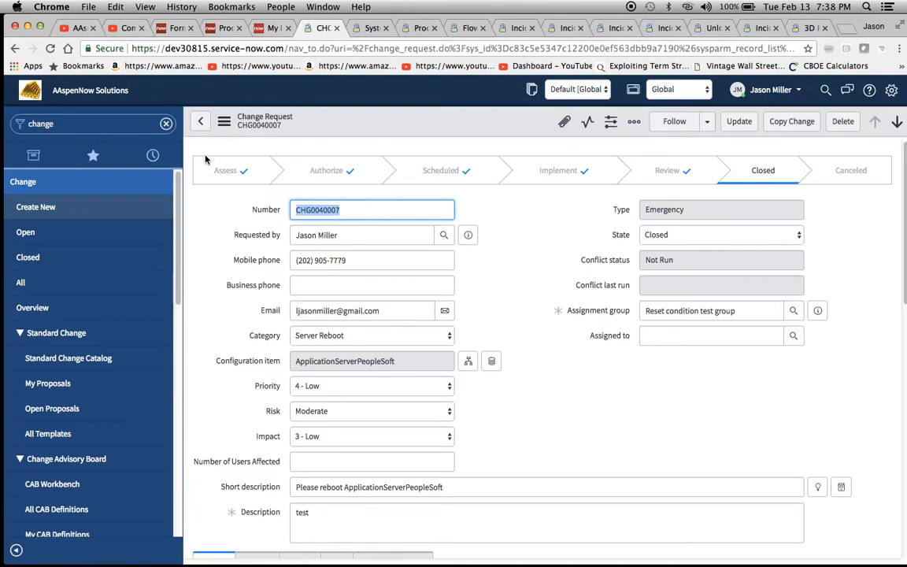
pyautogui.moveTo(388, 183)
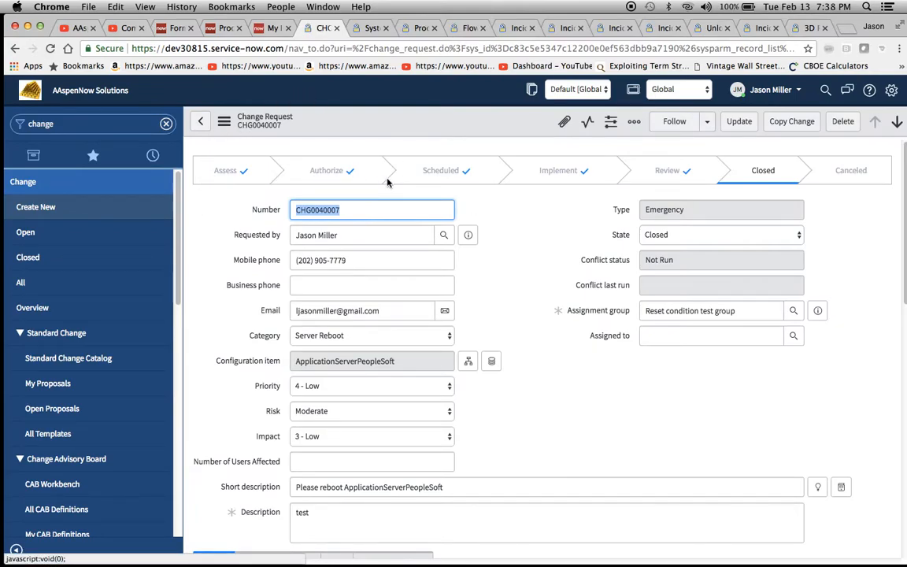
pyautogui.moveTo(729, 174)
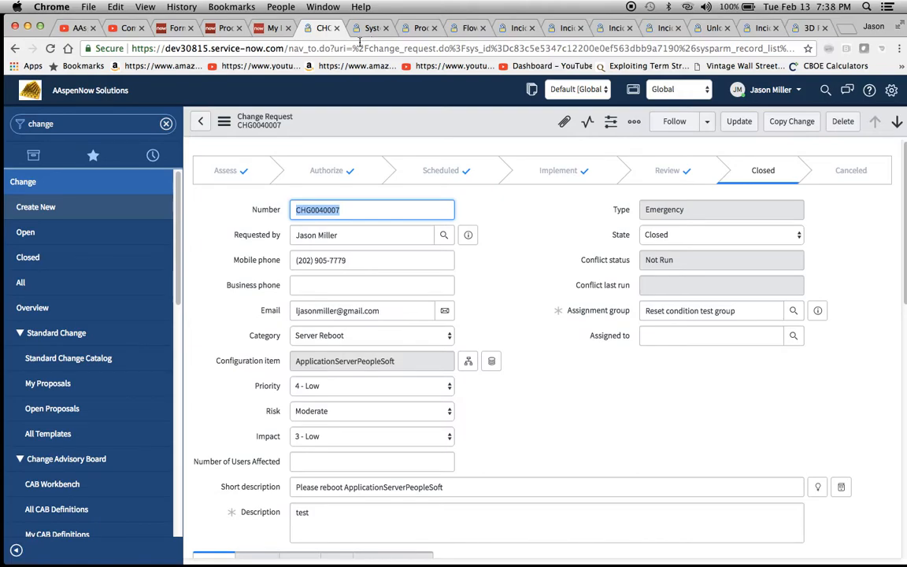
# - Return from the closed change request CHG0040007 to the Process flow formatter docs page
pyautogui.click(226, 29)
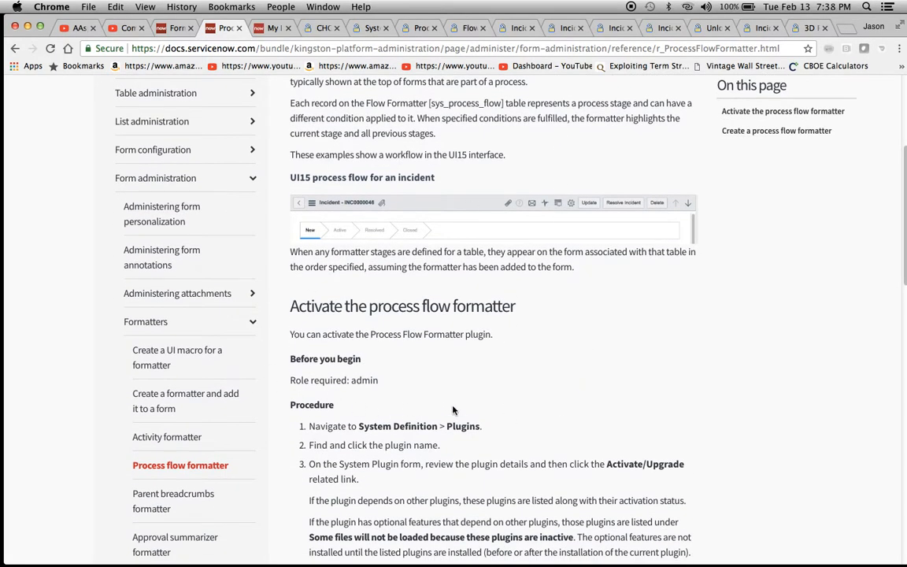
# - Switch to the System Plugins list filtered on flow_formatter showing Process Flow Formatter Active
pyautogui.click(365, 28)
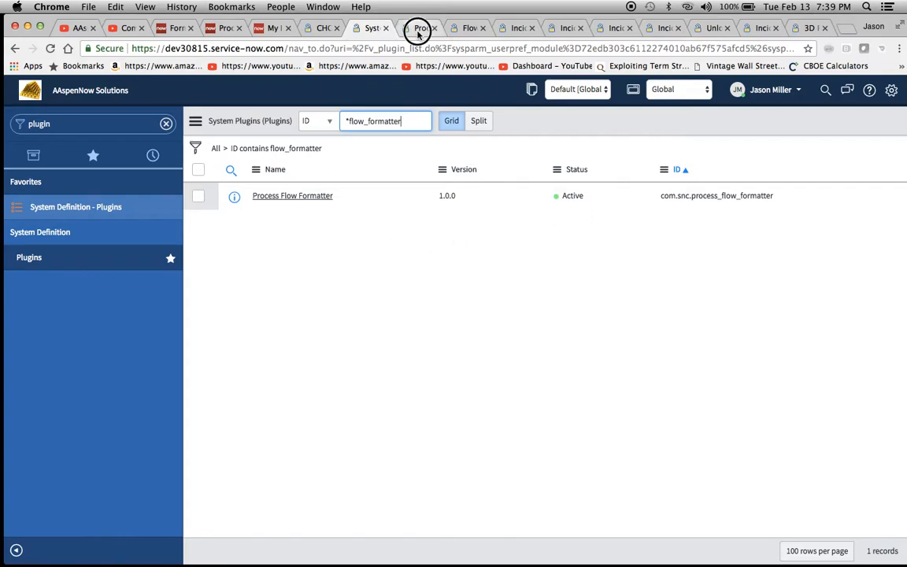
# - Show the Process Flow Formatter plugin's Activate/Upgrade prompt confirming it is already installed
pyautogui.click(293, 195)
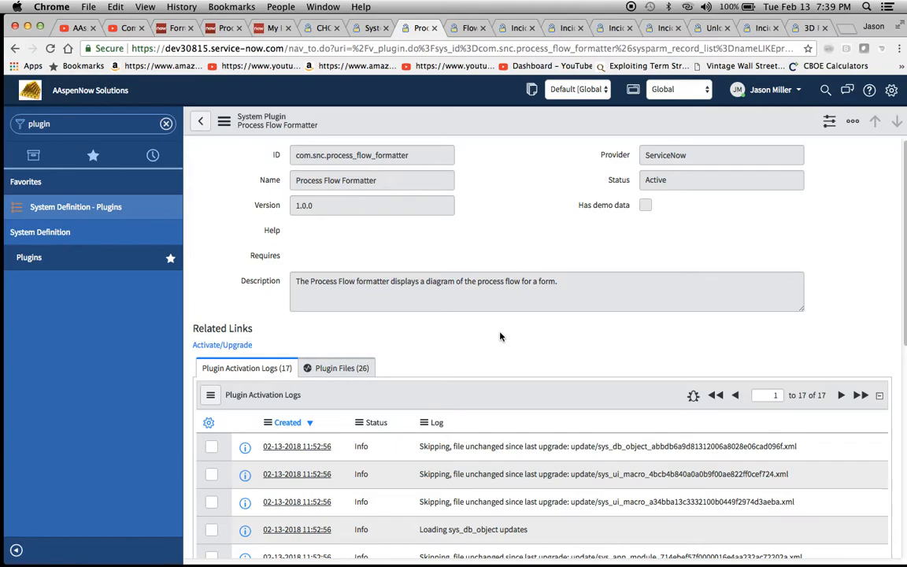
pyautogui.moveTo(274, 349)
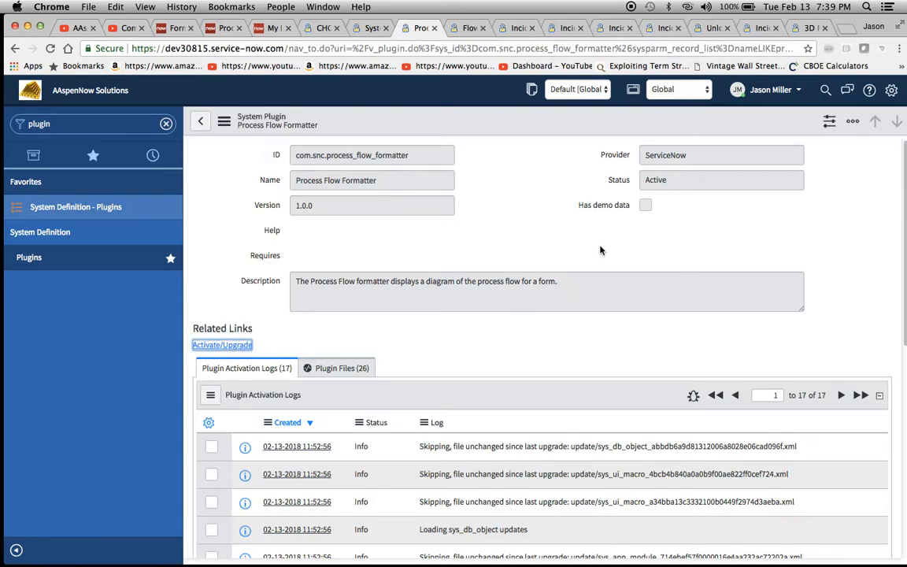
pyautogui.click(222, 345)
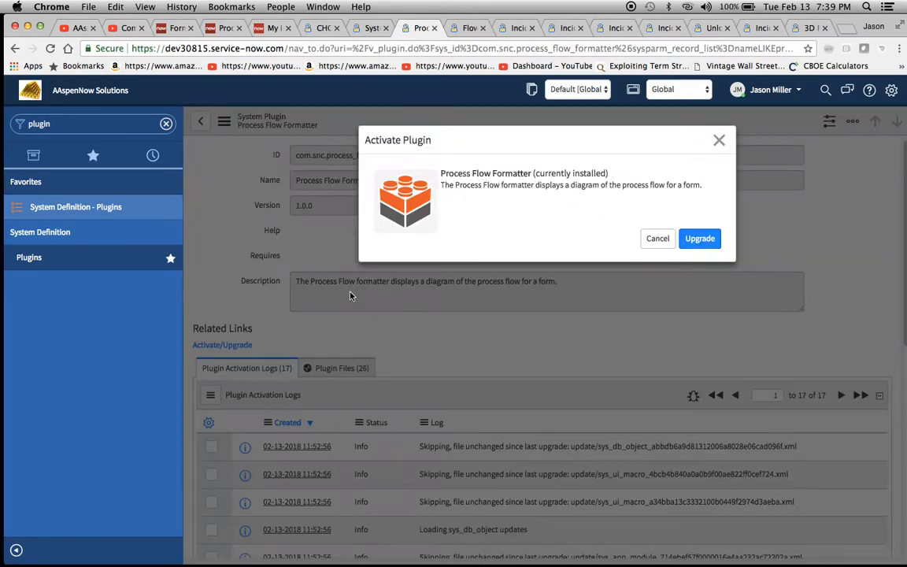
pyautogui.moveTo(730, 259)
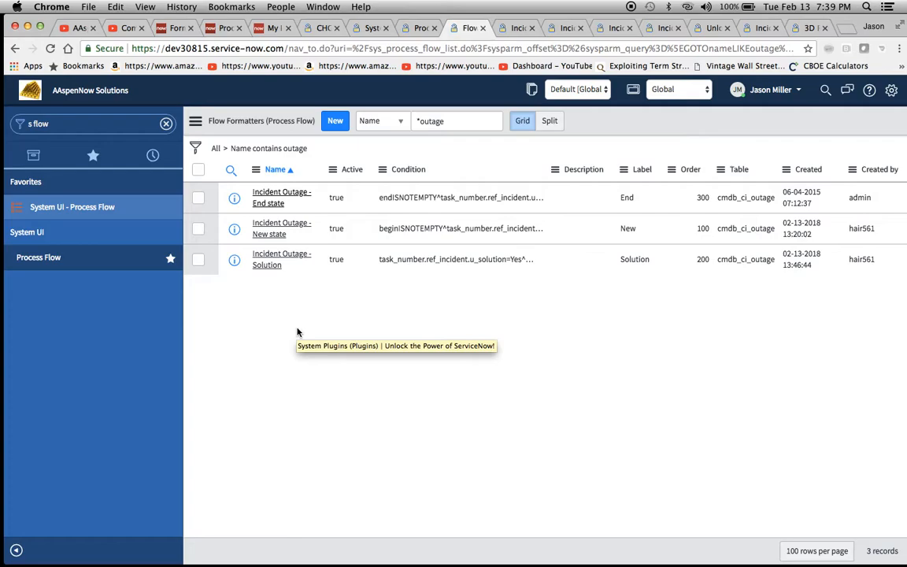
pyautogui.moveTo(94, 218)
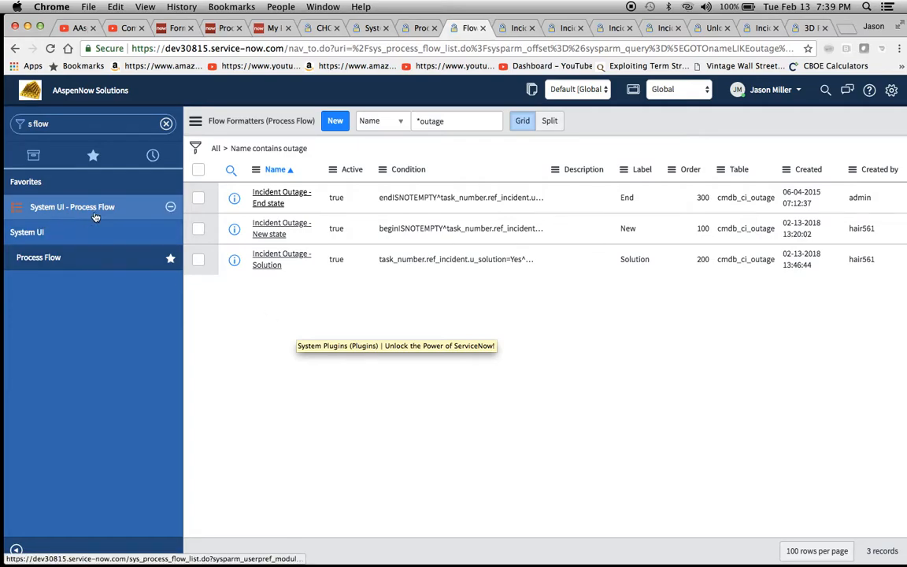
pyautogui.moveTo(50, 271)
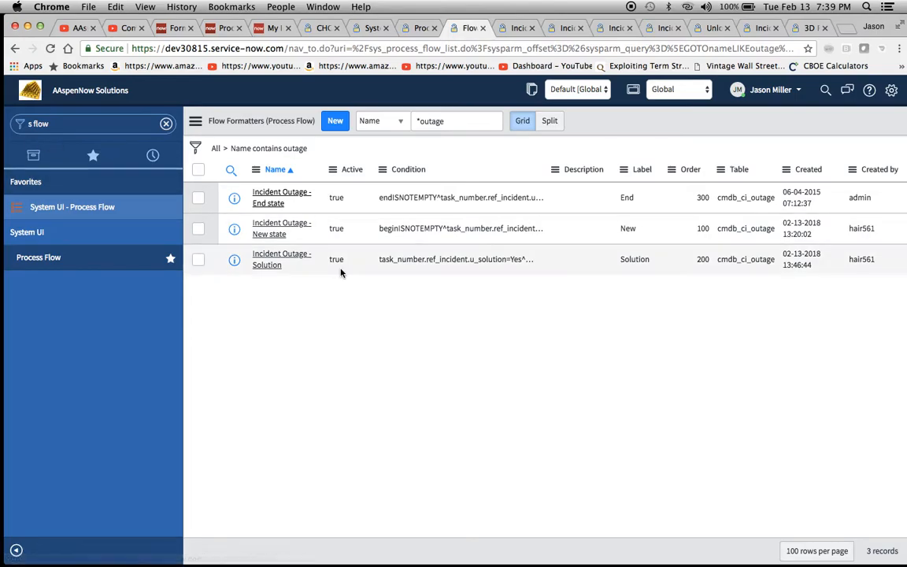
pyautogui.moveTo(309, 271)
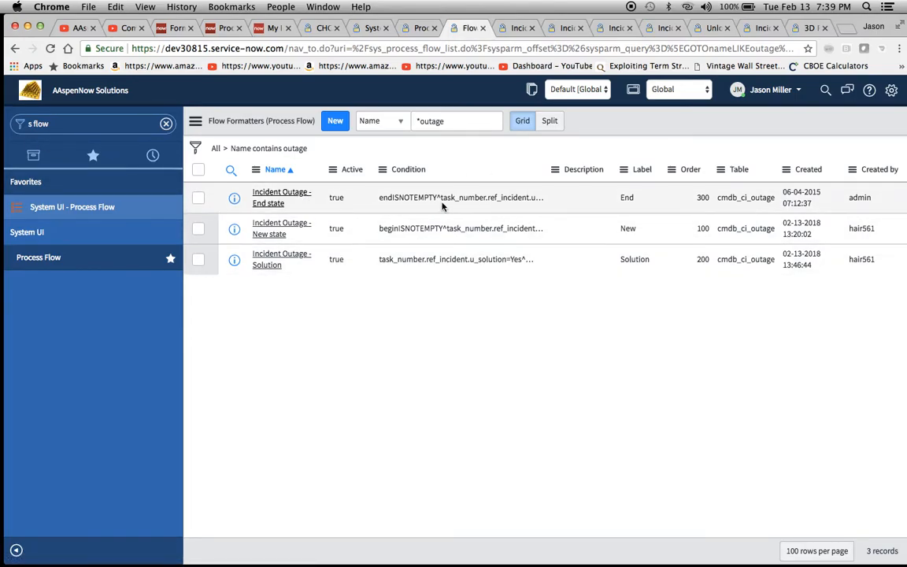
pyautogui.moveTo(655, 249)
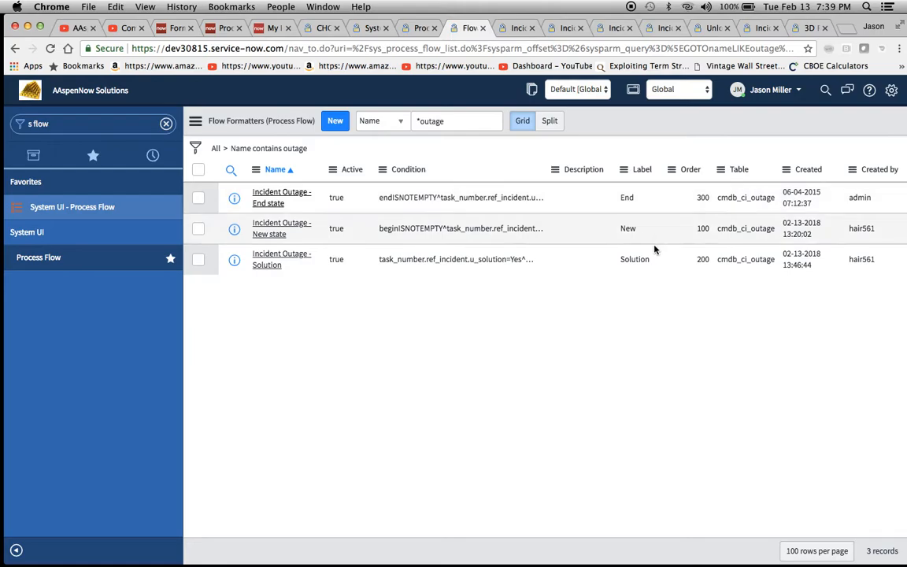
pyautogui.moveTo(630, 237)
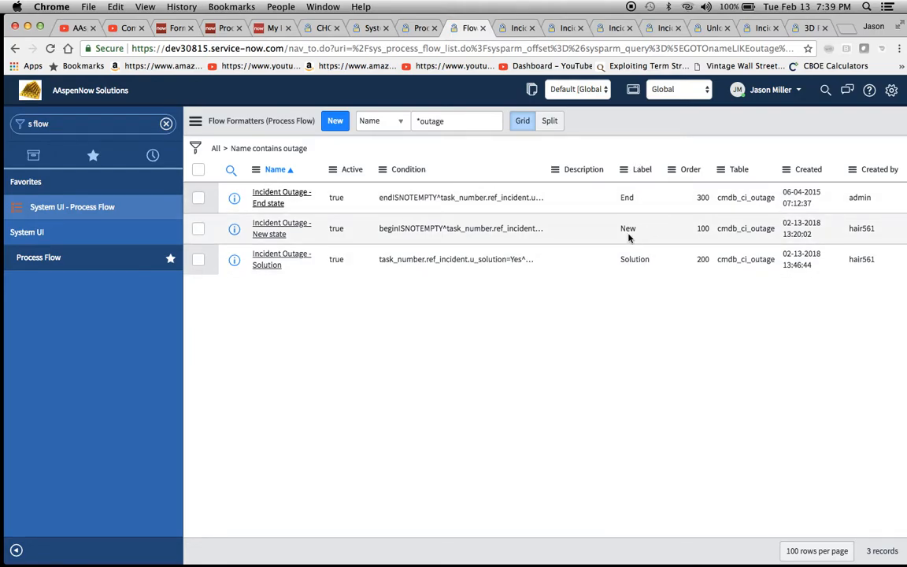
pyautogui.moveTo(673, 277)
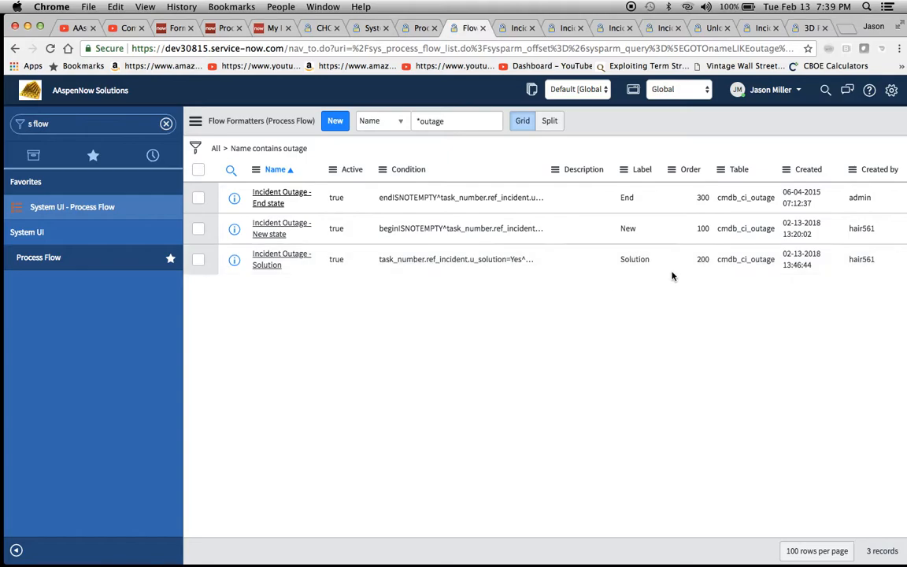
pyautogui.moveTo(617, 199)
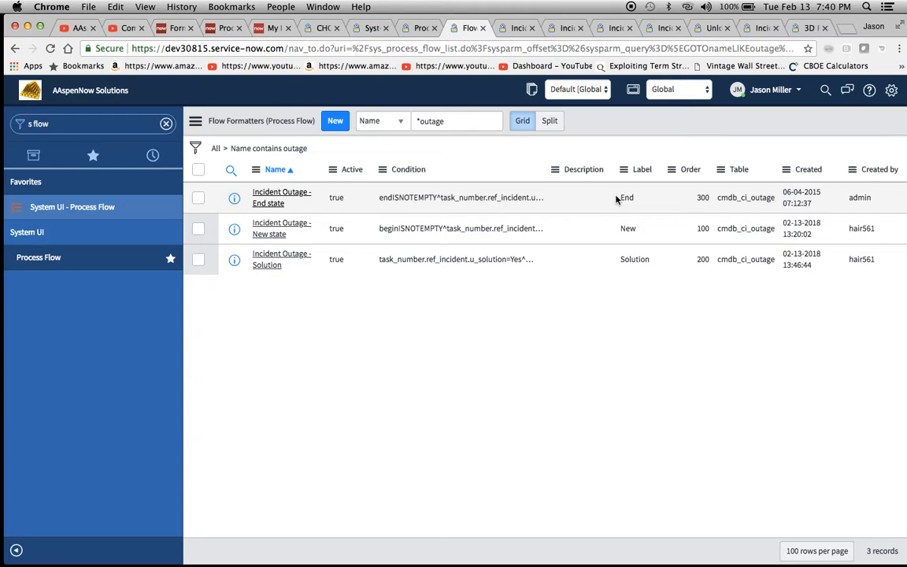
# - Open the Incident Outage - New state flow formatter record and reveal its conditions
pyautogui.click(280, 227)
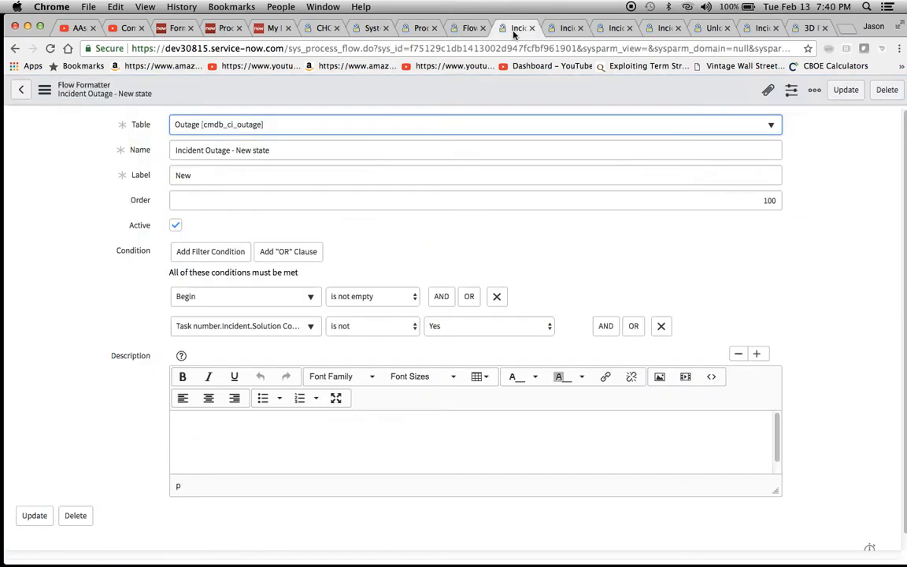
pyautogui.moveTo(85, 140)
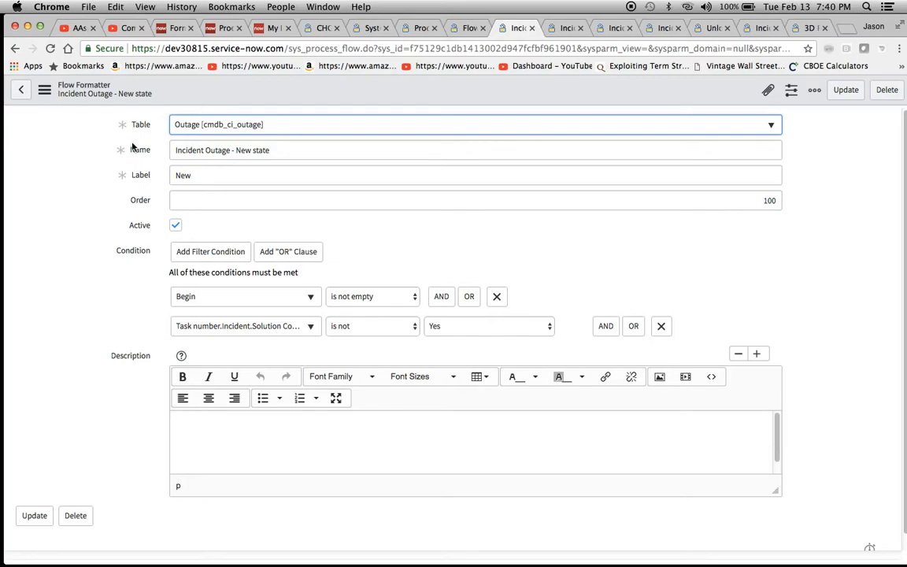
pyautogui.moveTo(148, 161)
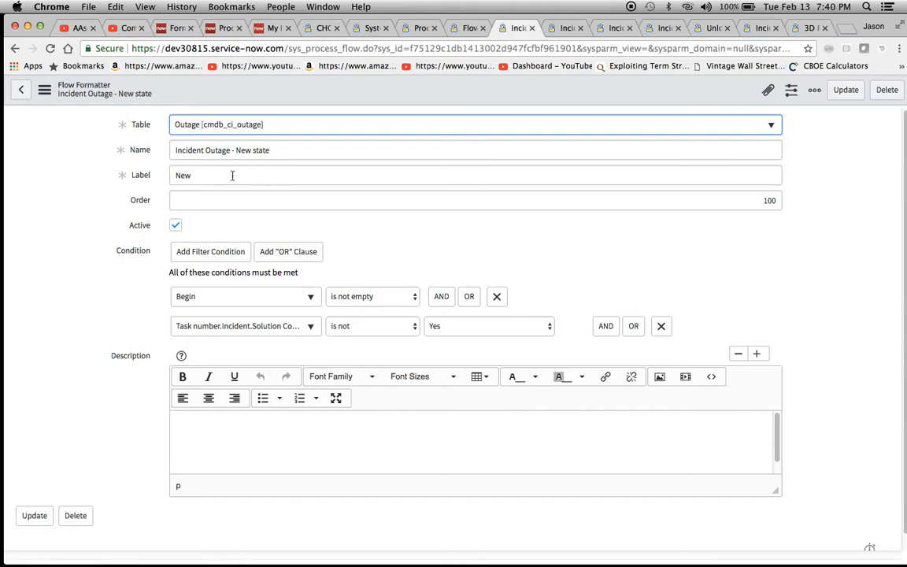
pyautogui.scroll(-3)
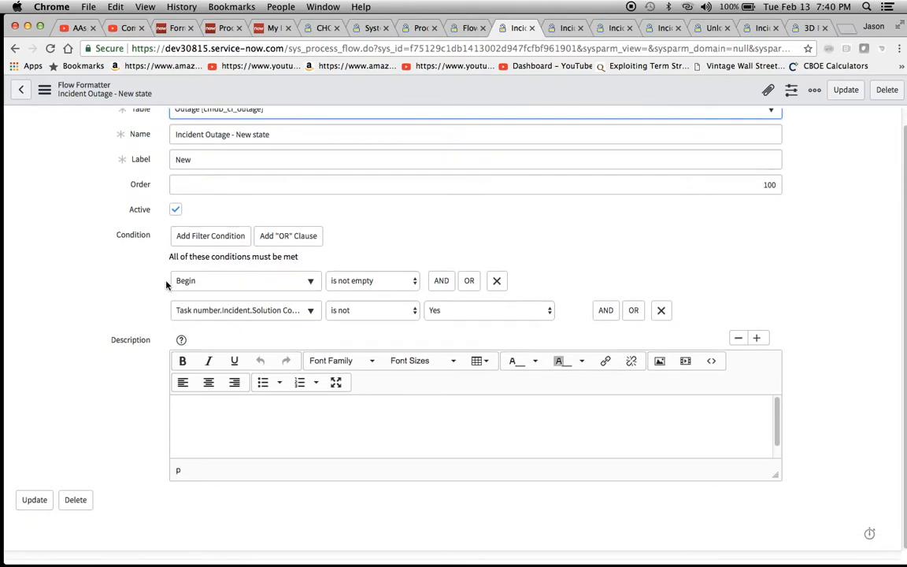
pyautogui.moveTo(129, 246)
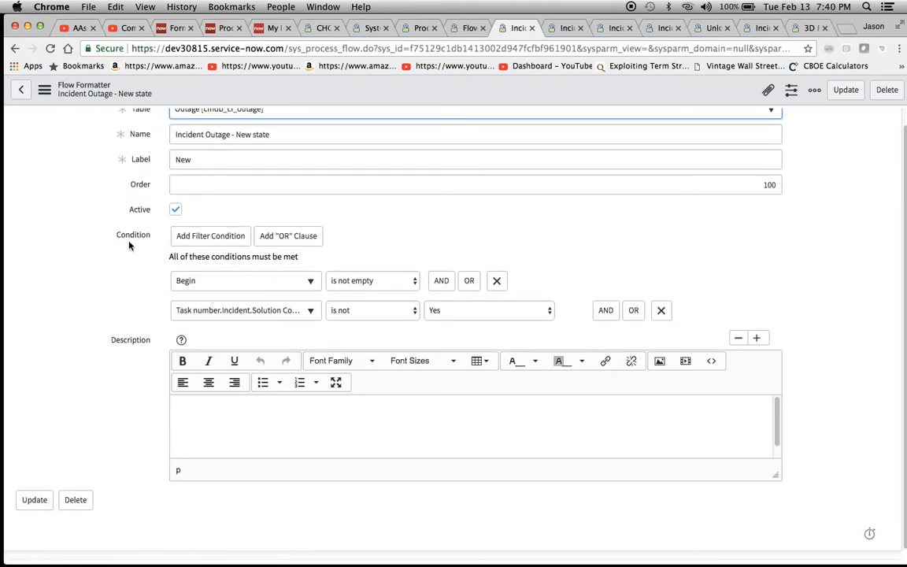
pyautogui.moveTo(141, 249)
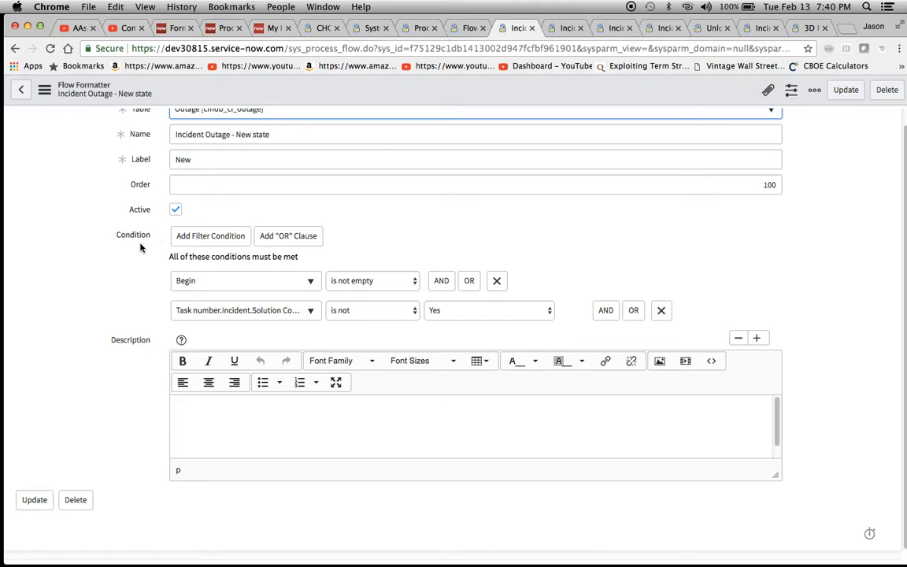
pyautogui.moveTo(132, 252)
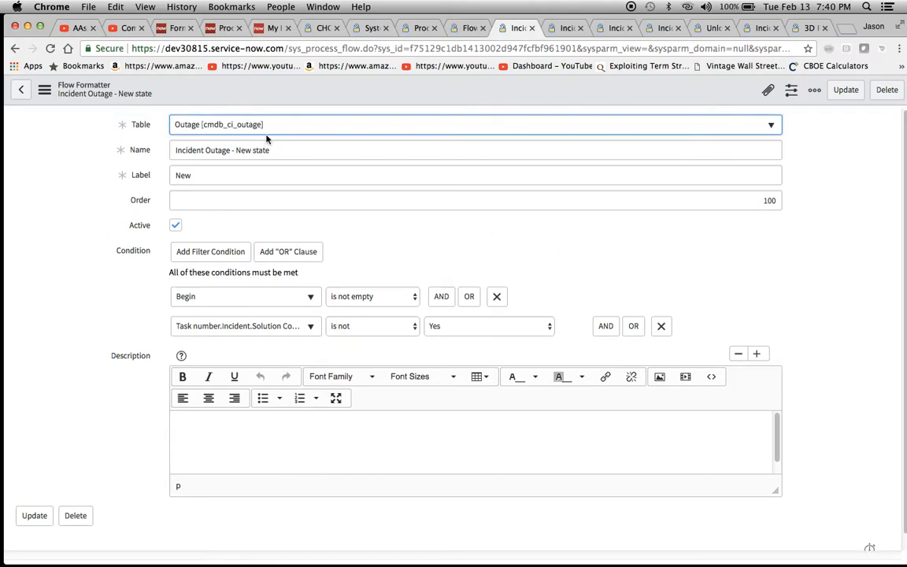
pyautogui.moveTo(285, 343)
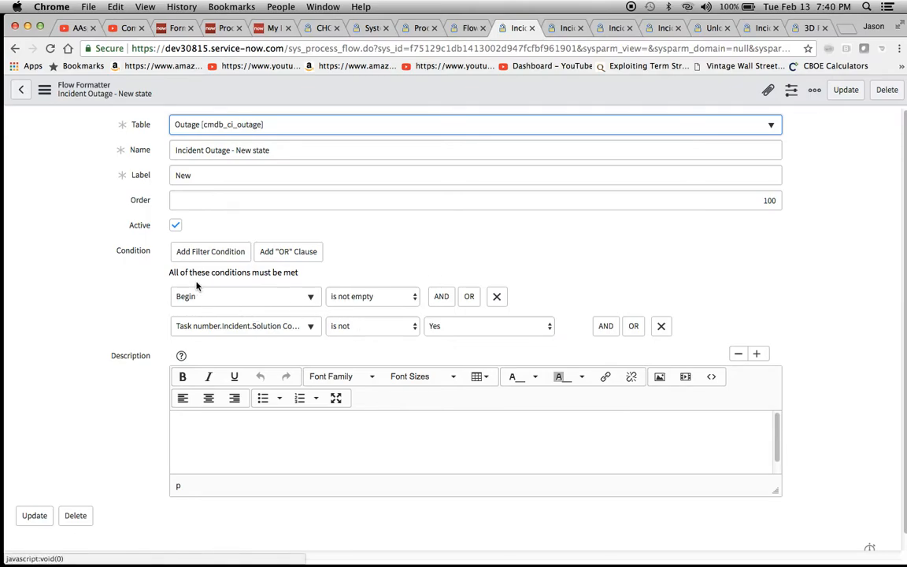
pyautogui.moveTo(342, 340)
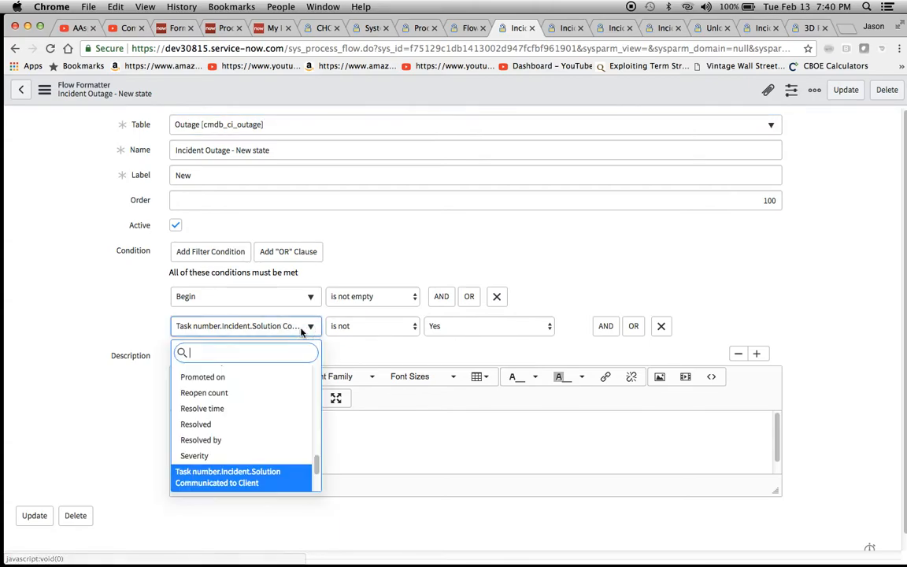
pyautogui.moveTo(281, 337)
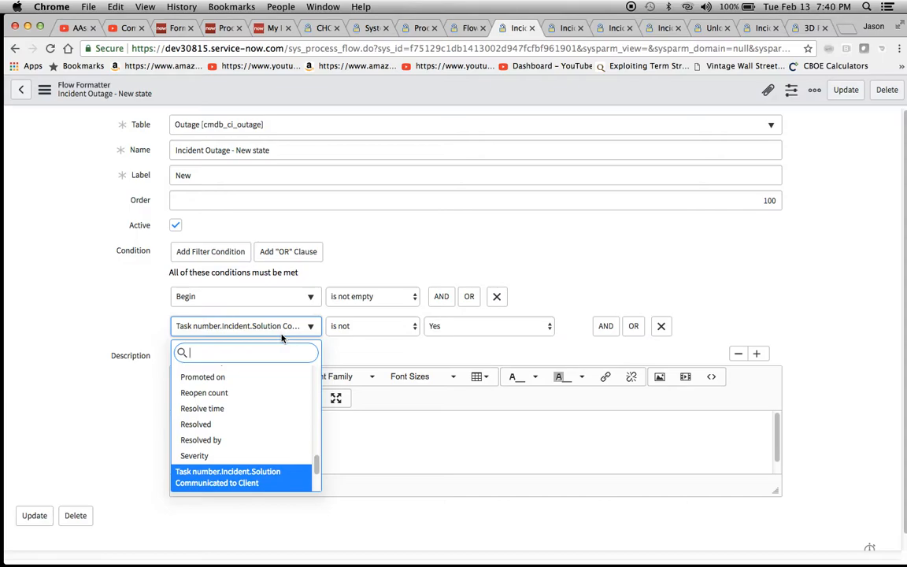
pyautogui.moveTo(337, 300)
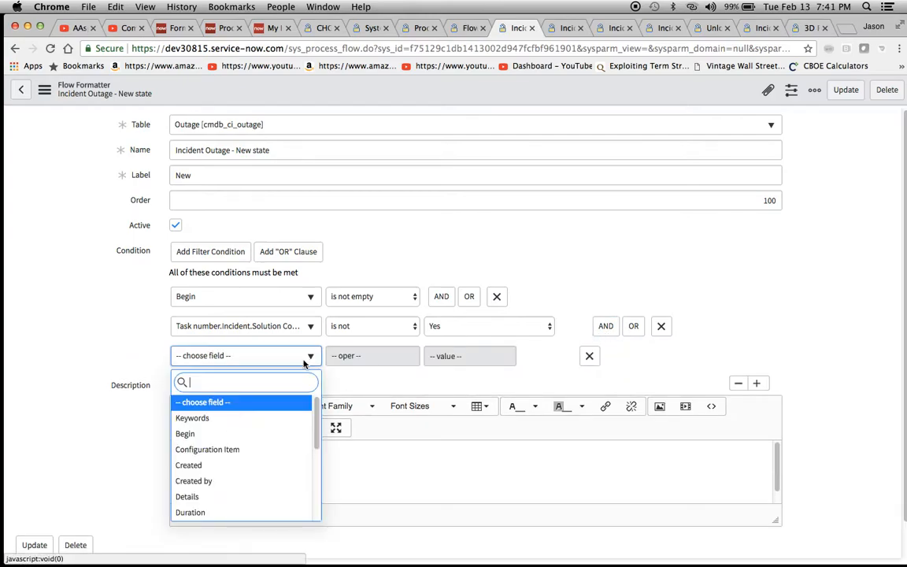
# - Dot-walk a trial condition to Incident's Solution Communicated to Client field, then delete that row
pyautogui.write('show')
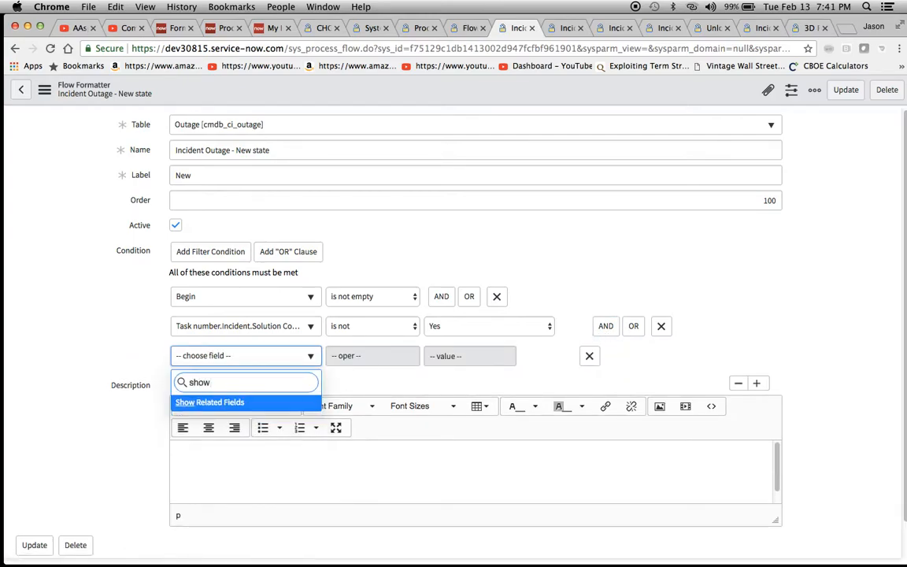
pyautogui.click(211, 403)
pyautogui.write('task')
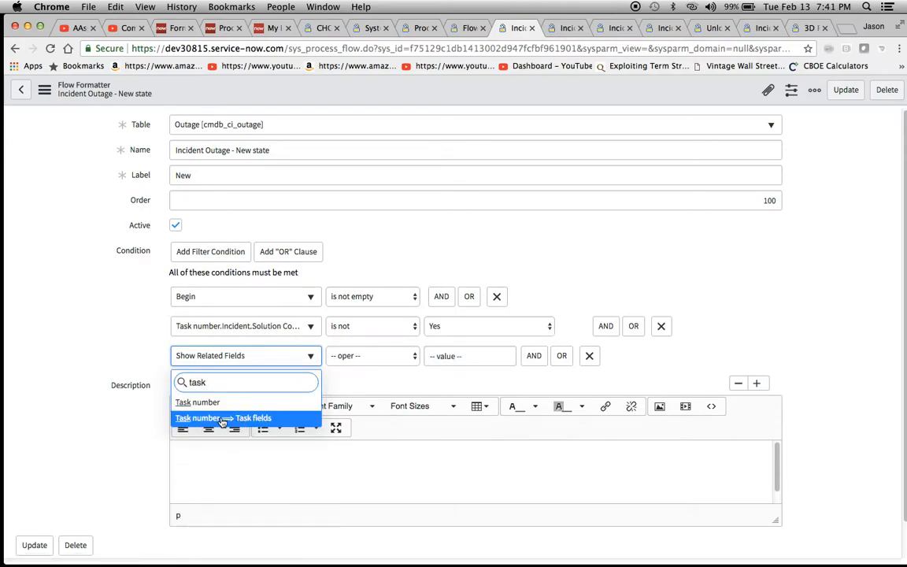
pyautogui.click(223, 419)
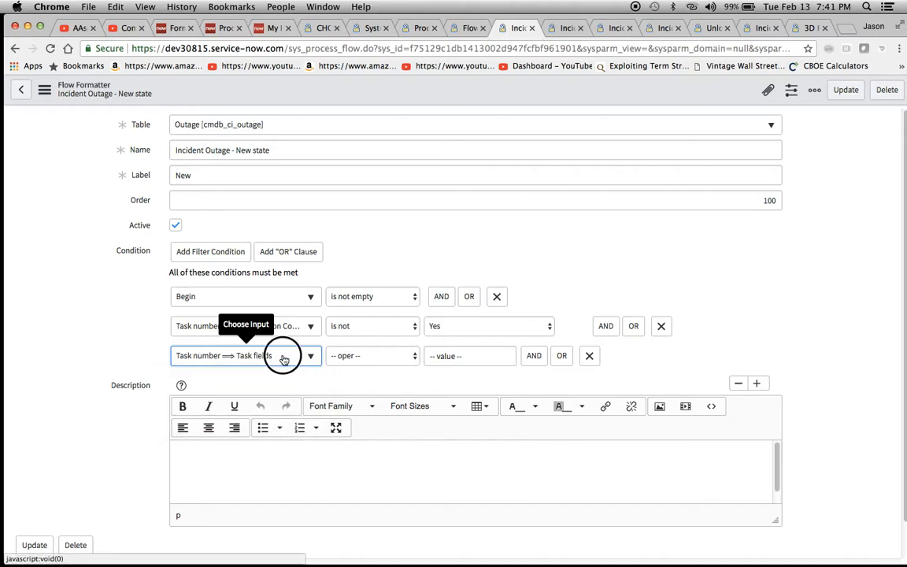
pyautogui.write('inci')
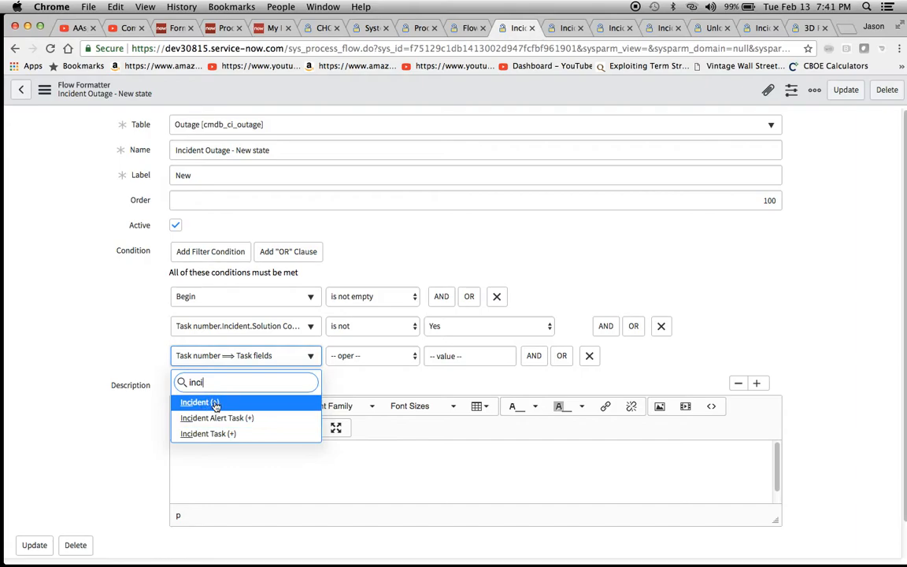
pyautogui.moveTo(220, 403)
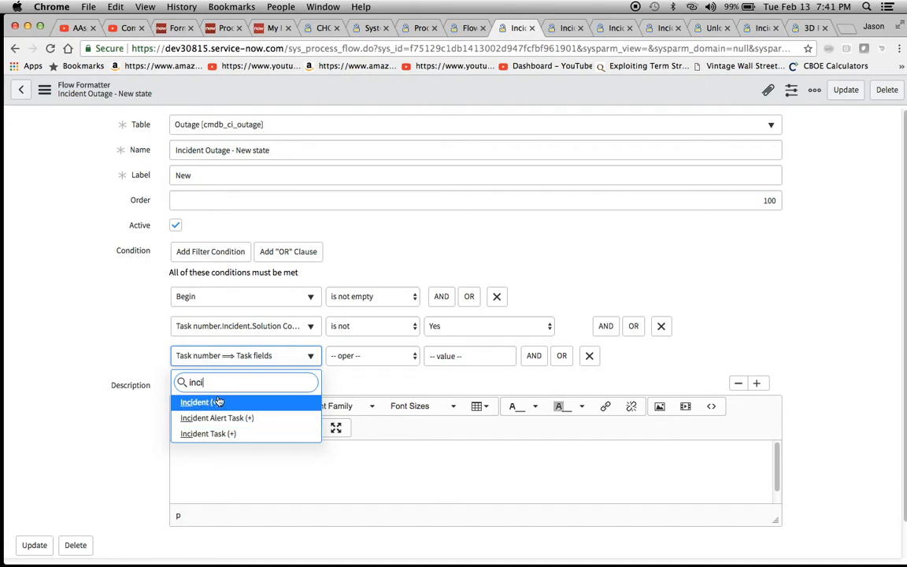
pyautogui.moveTo(218, 419)
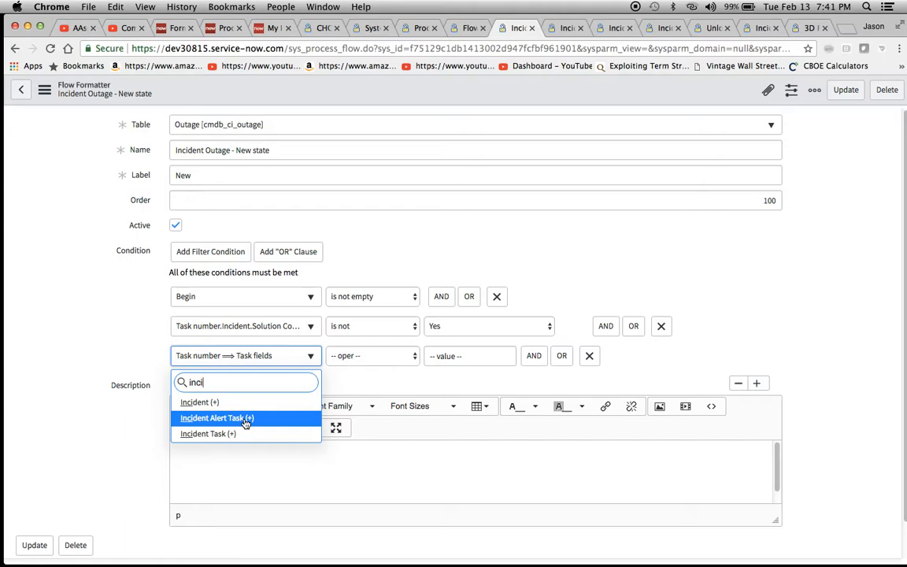
pyautogui.click(201, 401)
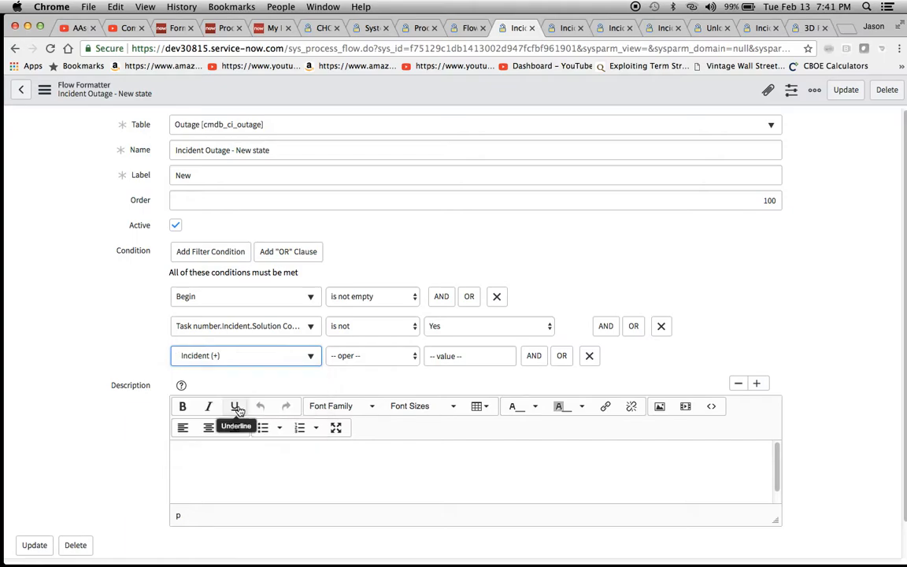
pyautogui.click(245, 356)
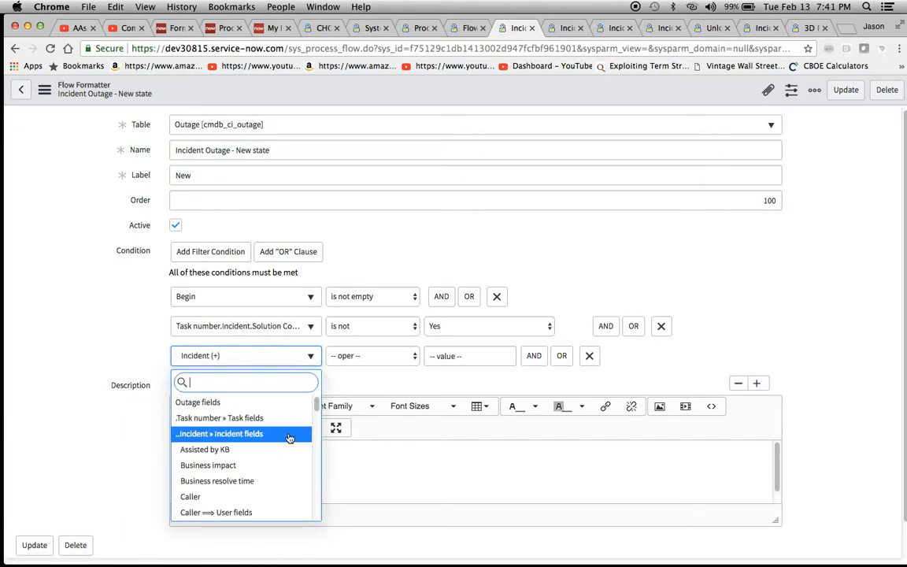
pyautogui.write('sol')
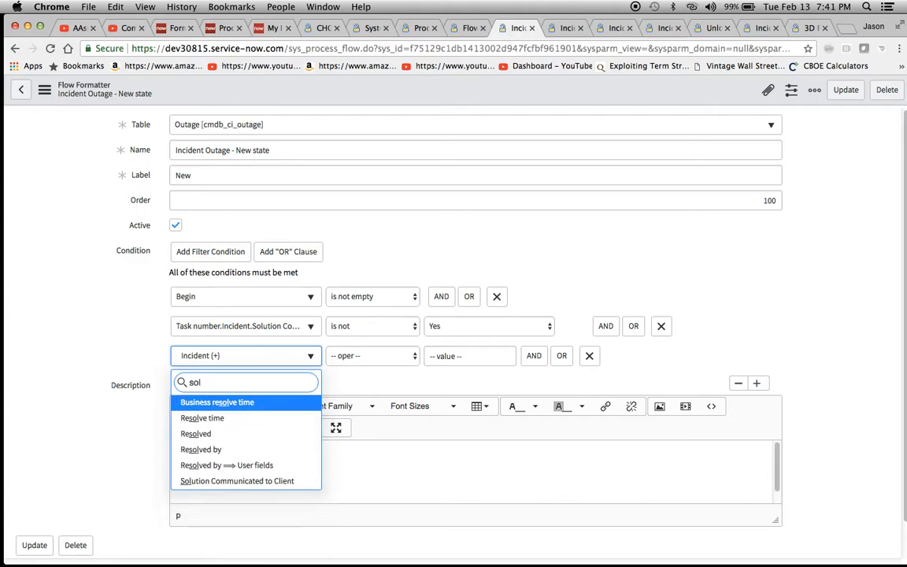
pyautogui.moveTo(249, 484)
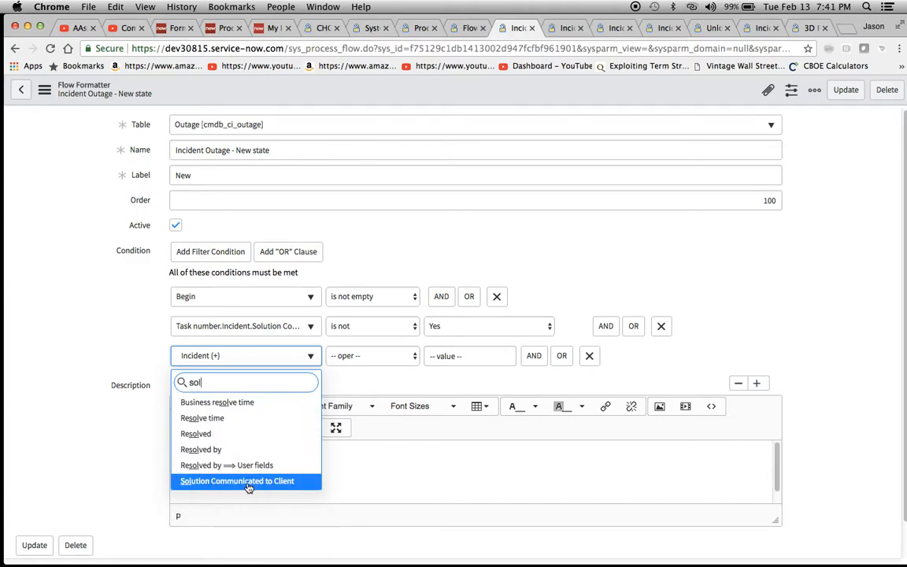
pyautogui.click(242, 480)
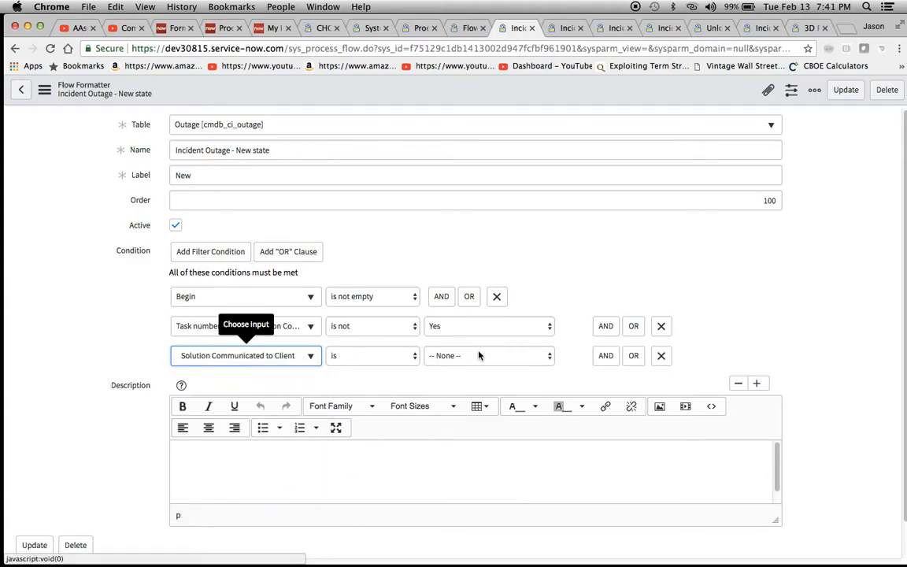
pyautogui.click(661, 355)
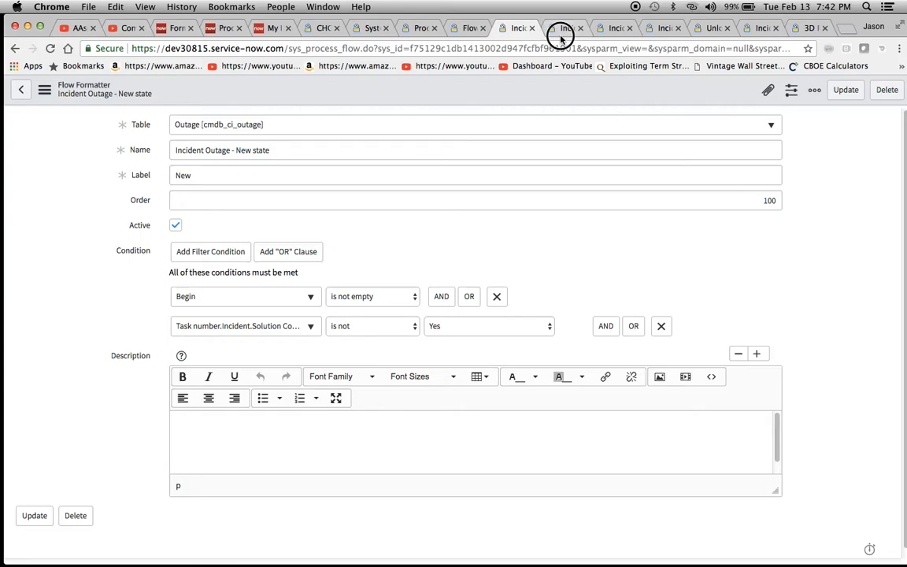
# - Switch to the Incident Outage - Solution flow formatter record with its two conditions
pyautogui.click(559, 29)
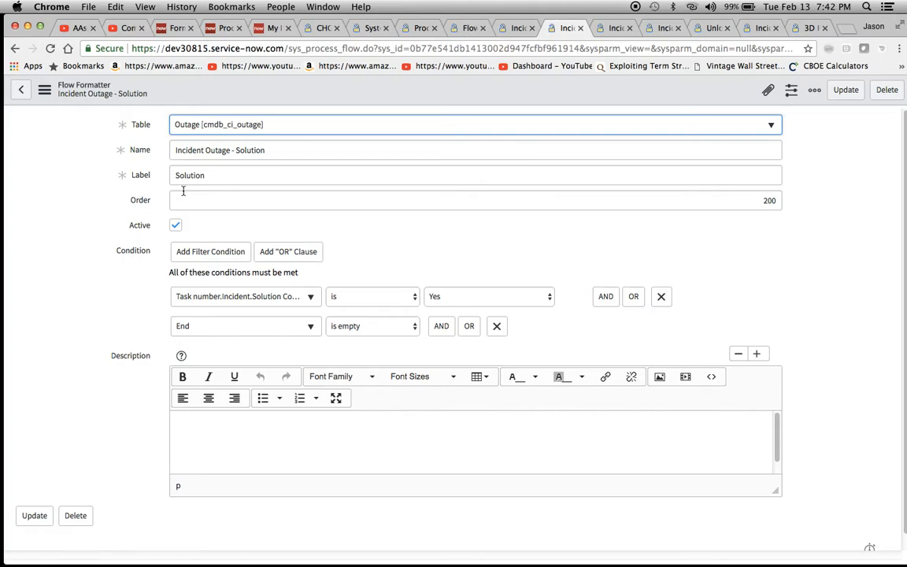
pyautogui.moveTo(304, 265)
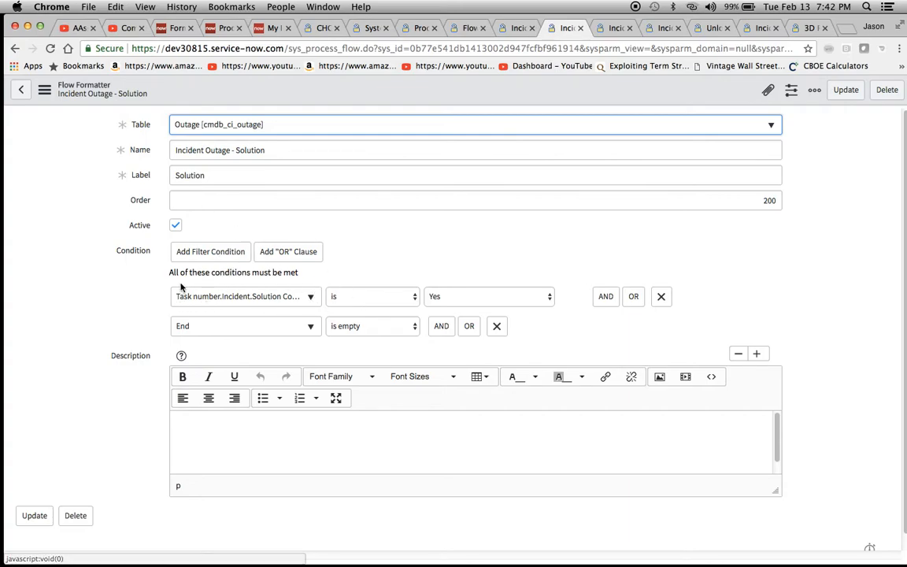
pyautogui.moveTo(400, 282)
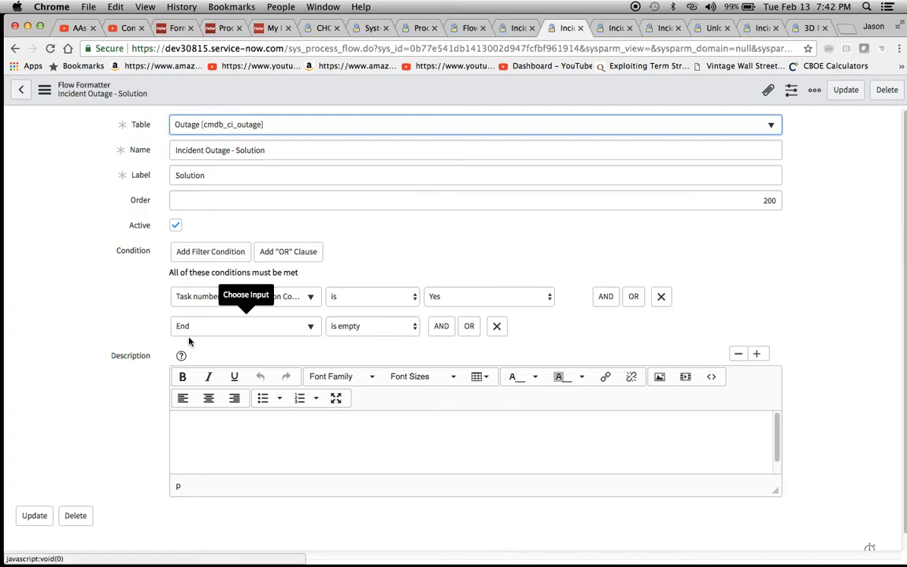
pyautogui.moveTo(363, 332)
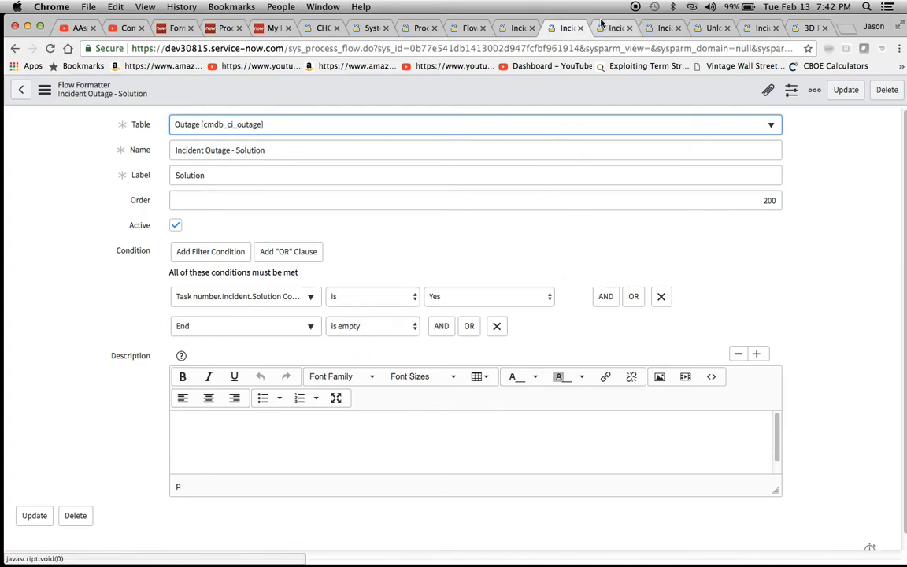
# - Switch to the Incident Outage - End state flow formatter record and review its conditions
pyautogui.click(607, 28)
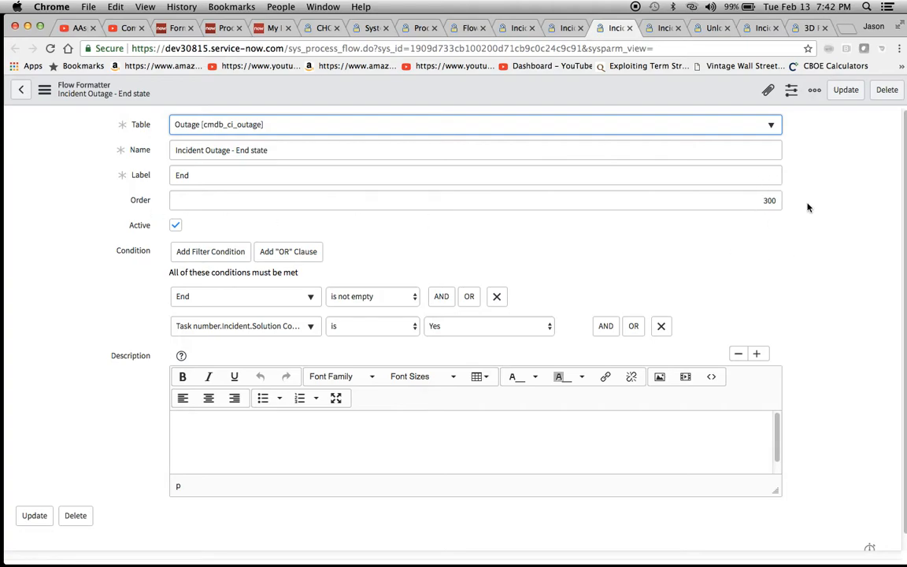
pyautogui.moveTo(211, 252)
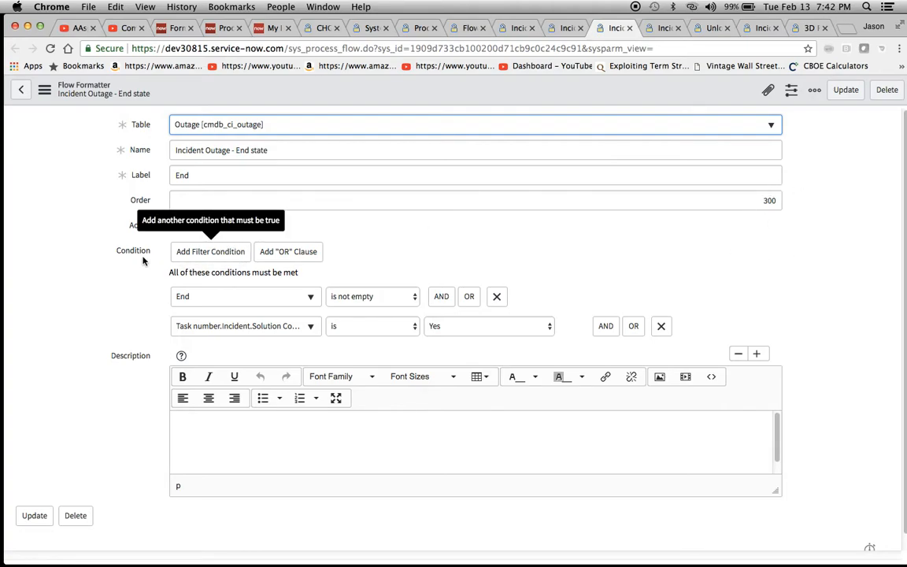
pyautogui.moveTo(152, 318)
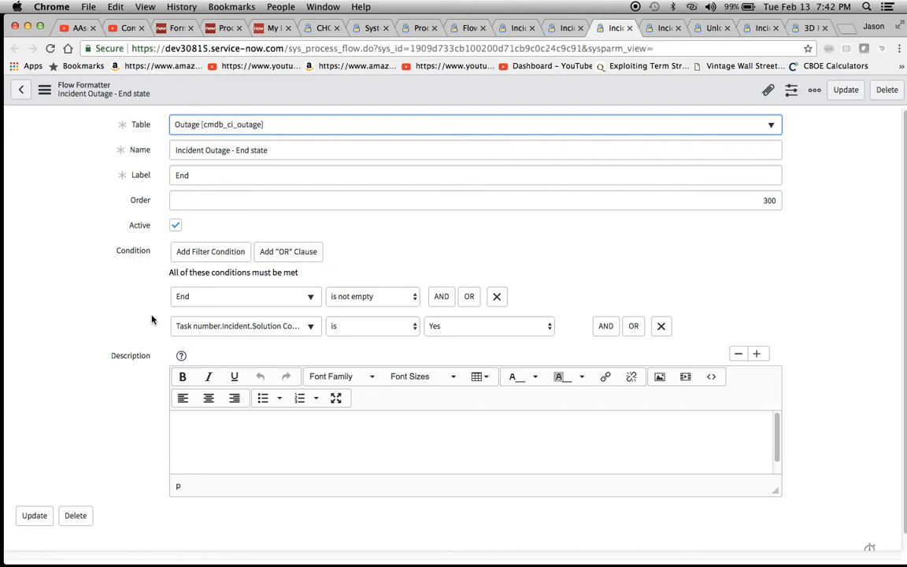
pyautogui.moveTo(365, 296)
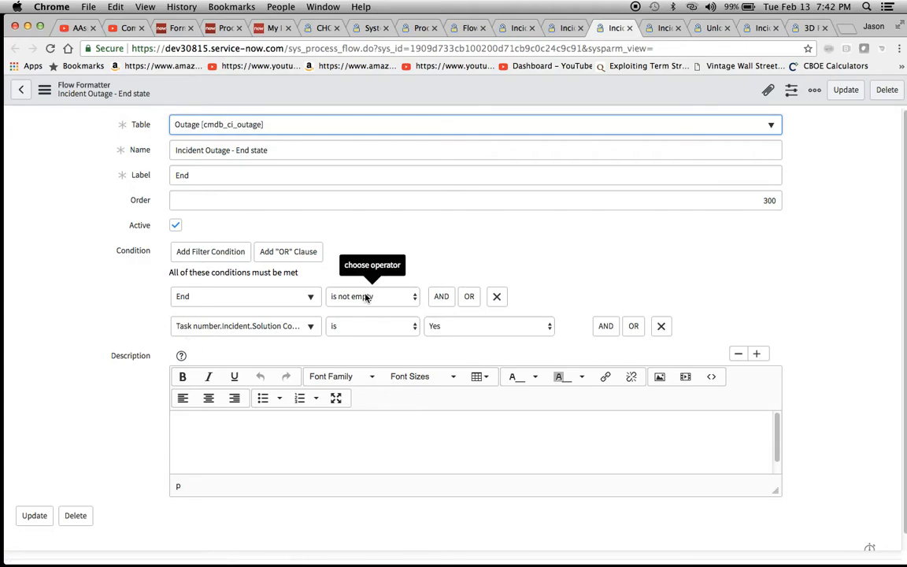
pyautogui.moveTo(432, 246)
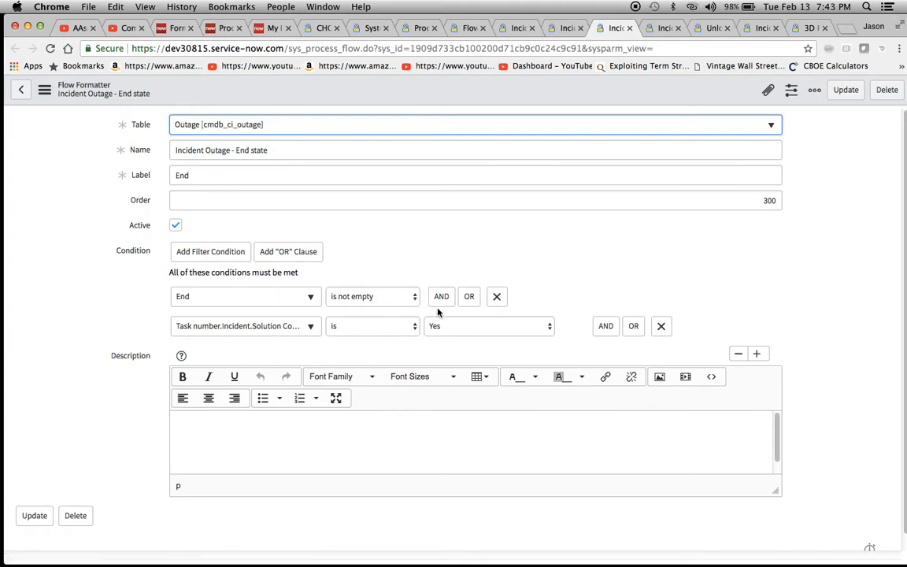
pyautogui.click(605, 326)
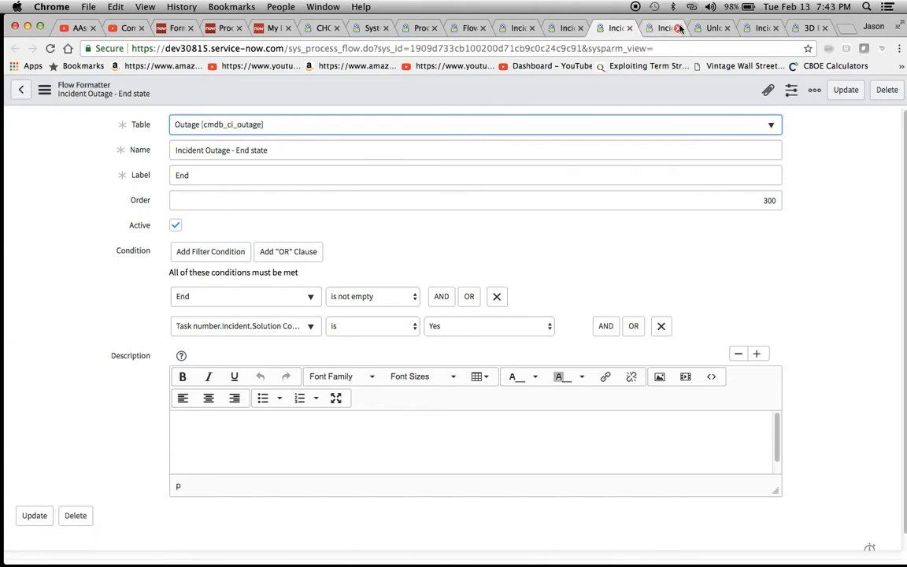
# - Switch to the Outage form configuration page listing Process Flow among selected items
pyautogui.click(680, 29)
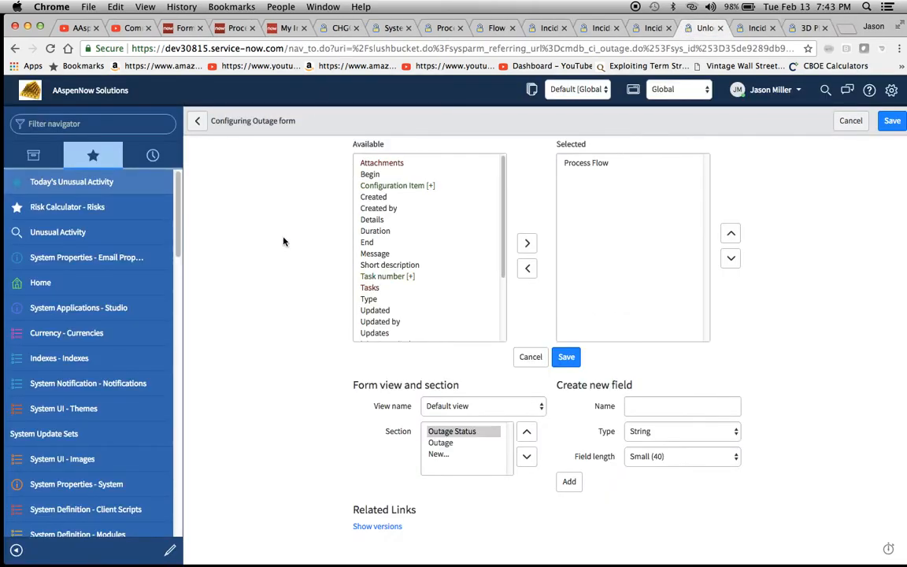
pyautogui.moveTo(271, 142)
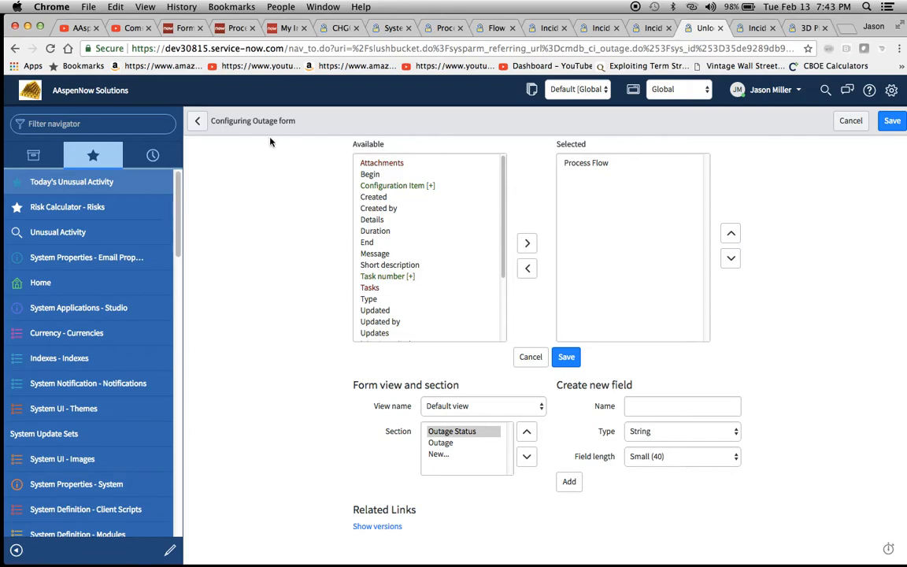
pyautogui.moveTo(395, 150)
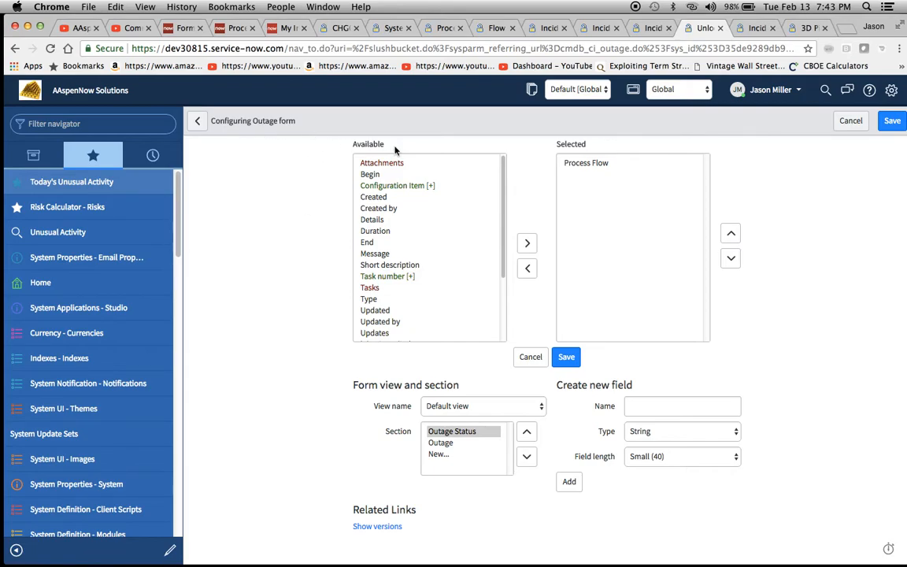
pyautogui.moveTo(822, 191)
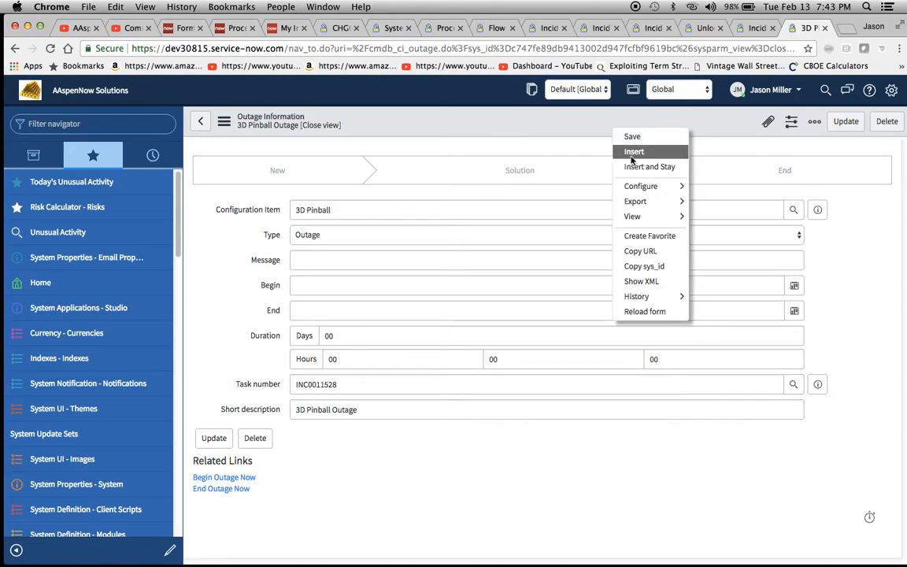
pyautogui.moveTo(641, 186)
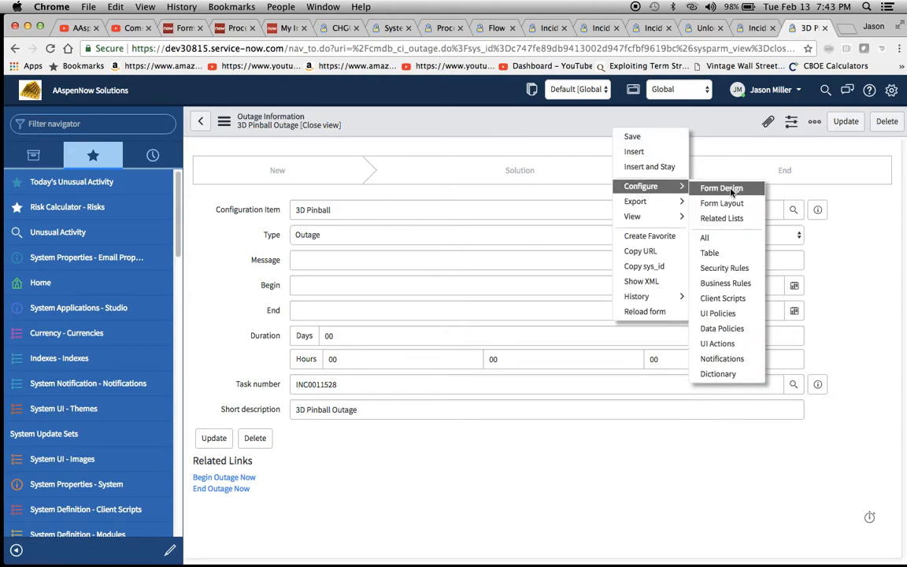
pyautogui.moveTo(720, 203)
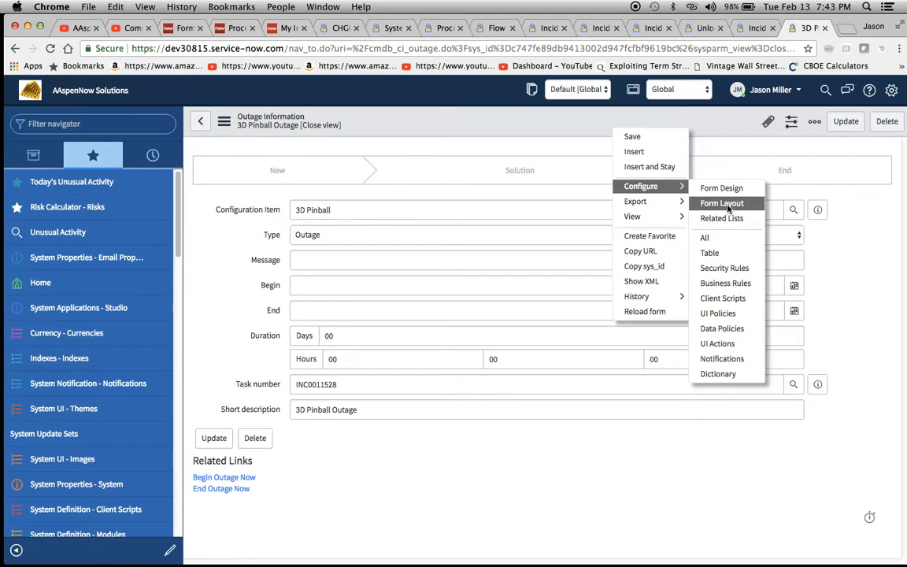
# - Return to the 3D Pinball Outage record and toggle its Additional actions menu closed
pyautogui.click(721, 203)
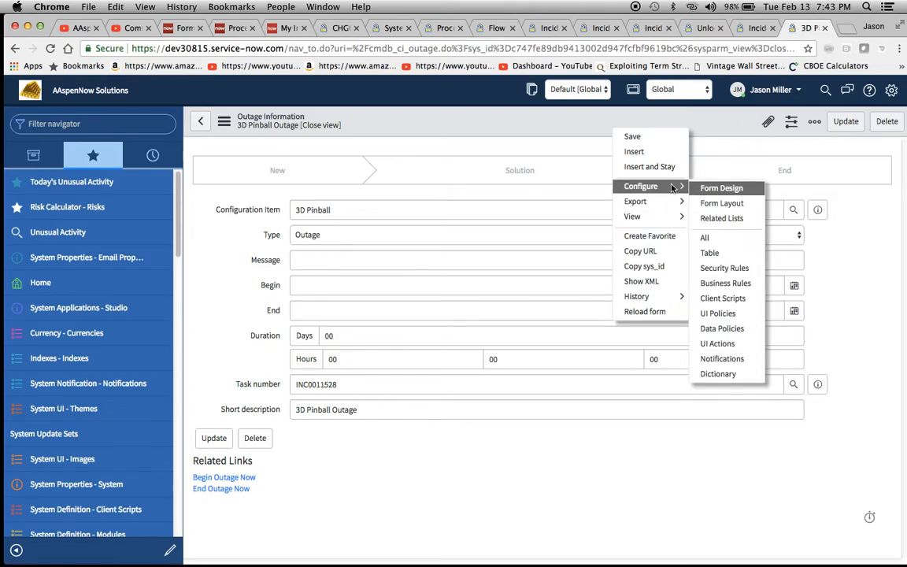
pyautogui.moveTo(734, 141)
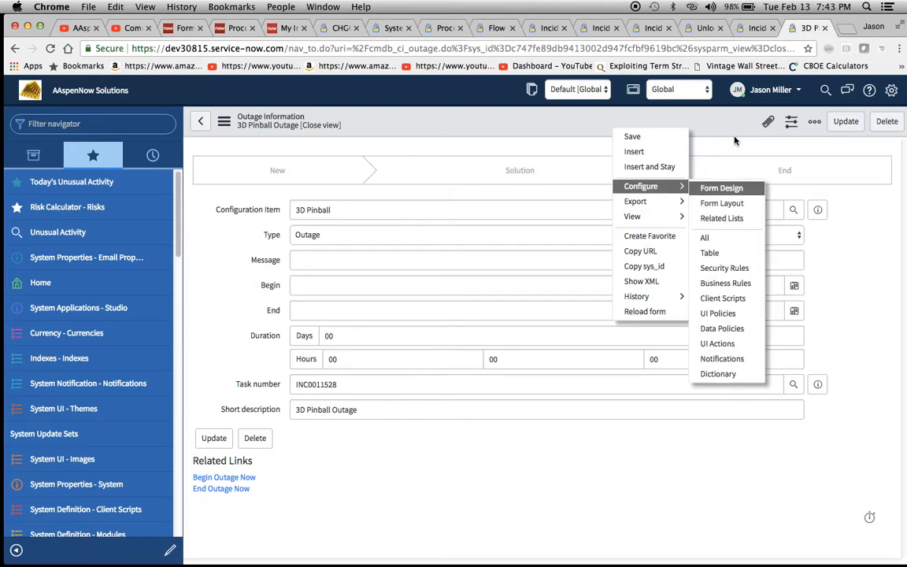
pyautogui.moveTo(721, 203)
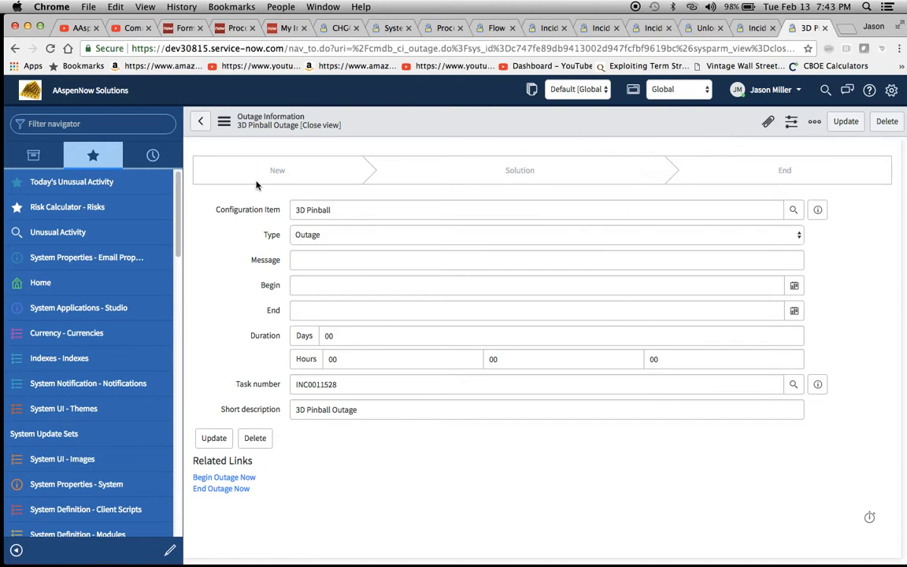
pyautogui.click(224, 120)
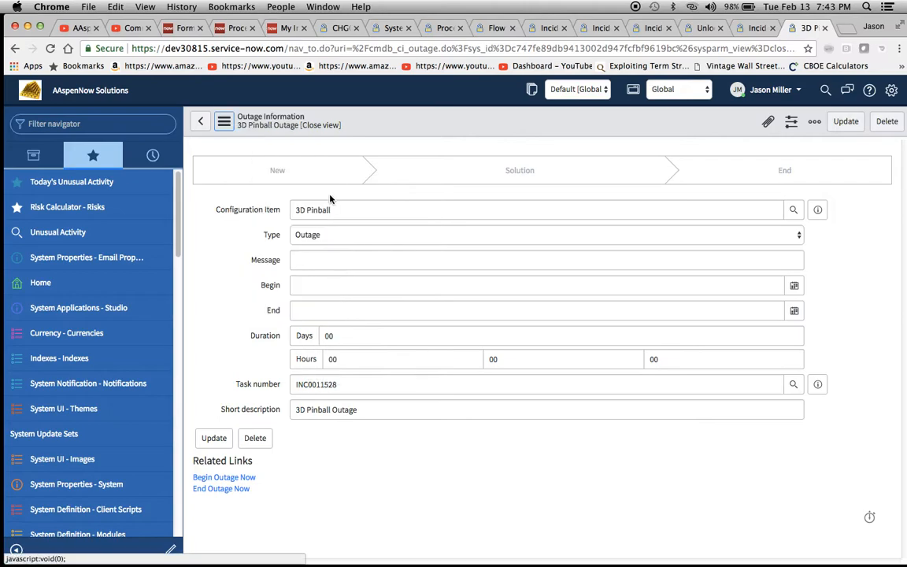
pyautogui.click(223, 120)
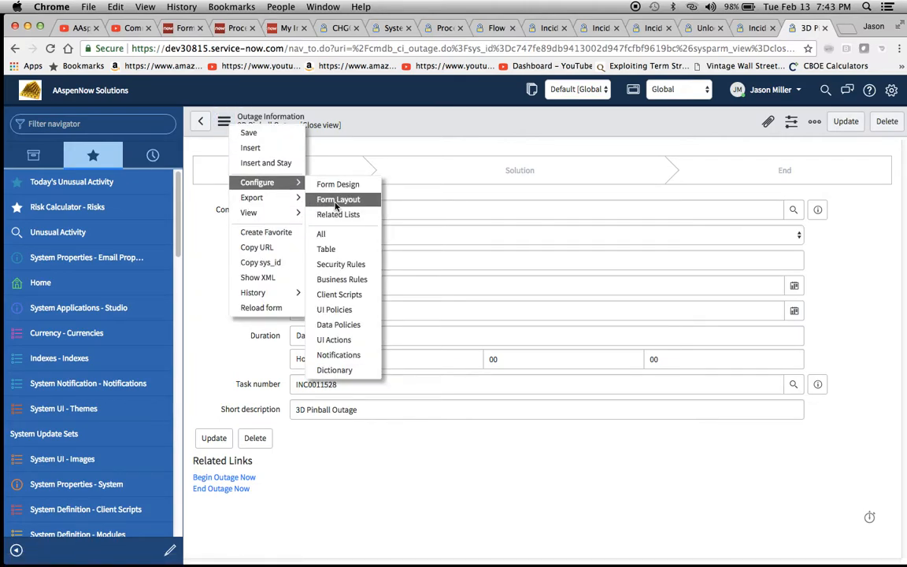
pyautogui.click(340, 199)
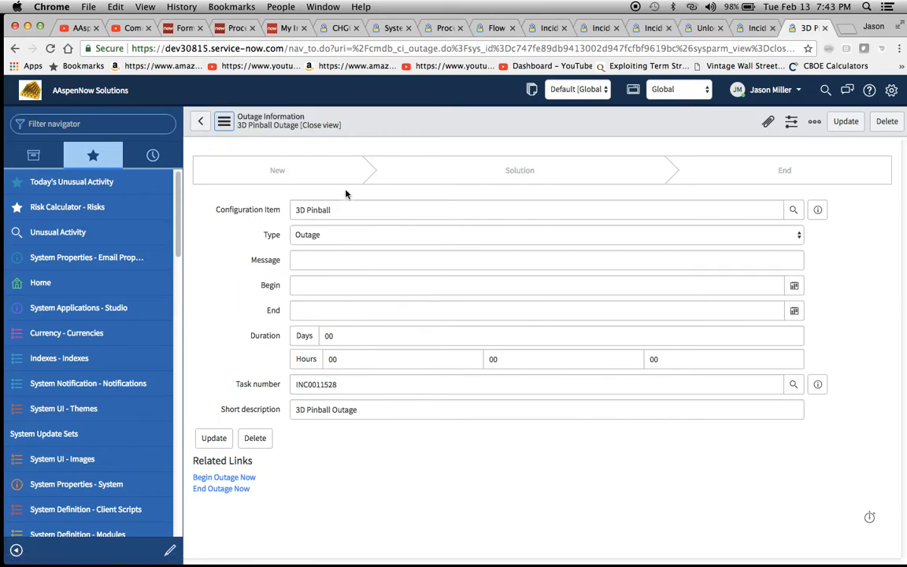
pyautogui.moveTo(224, 121)
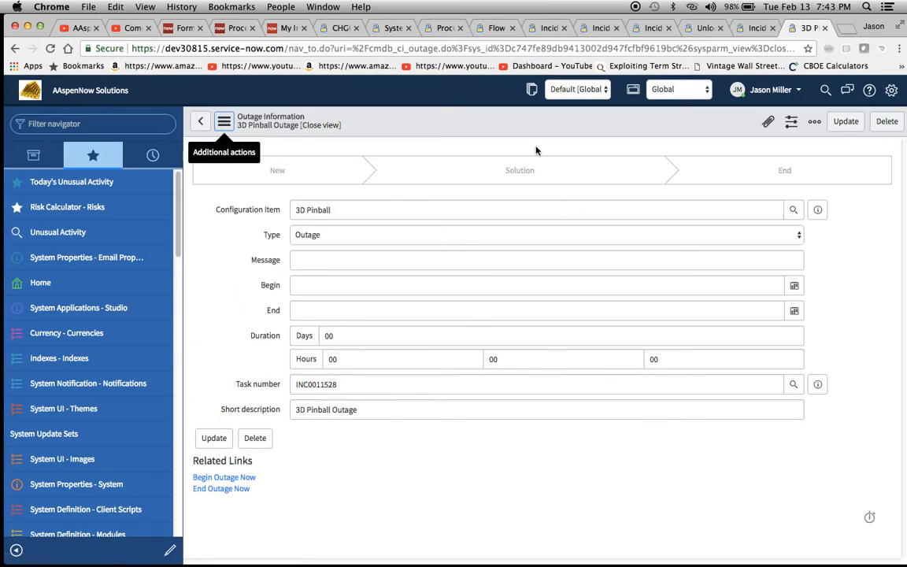
pyautogui.moveTo(436, 195)
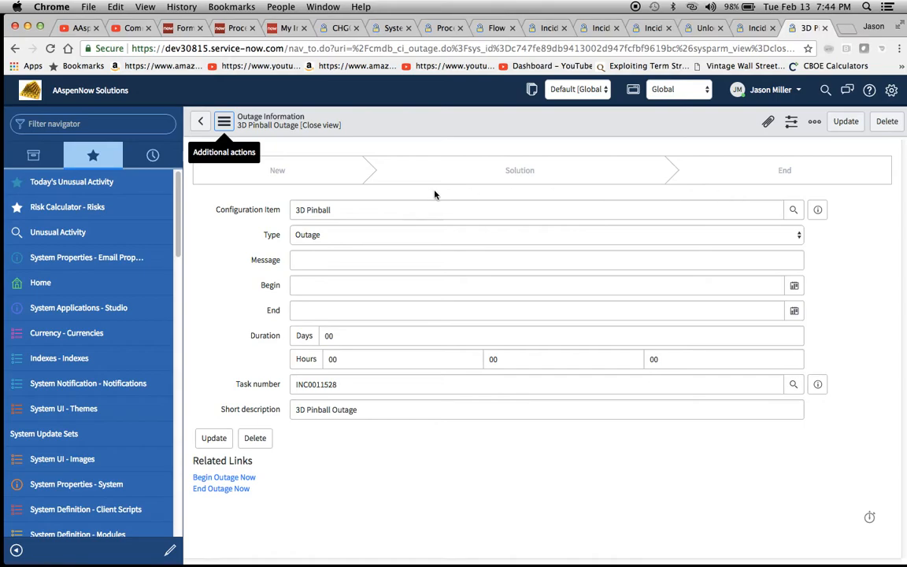
pyautogui.moveTo(812, 176)
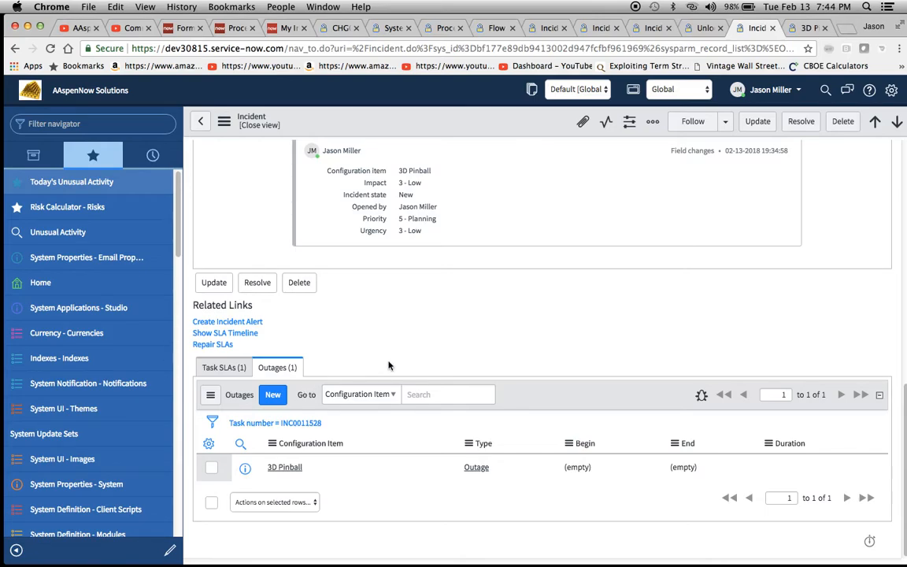
pyautogui.moveTo(384, 365)
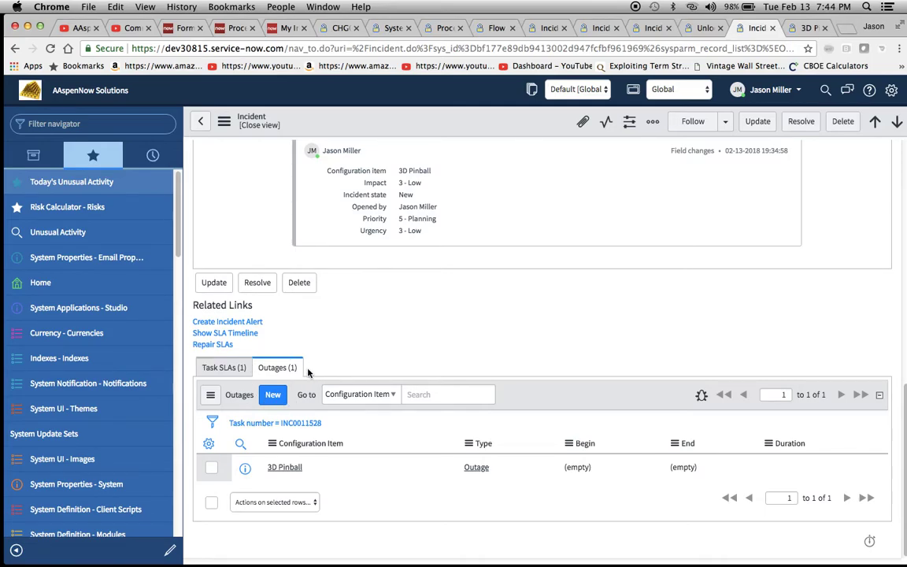
pyautogui.moveTo(271, 466)
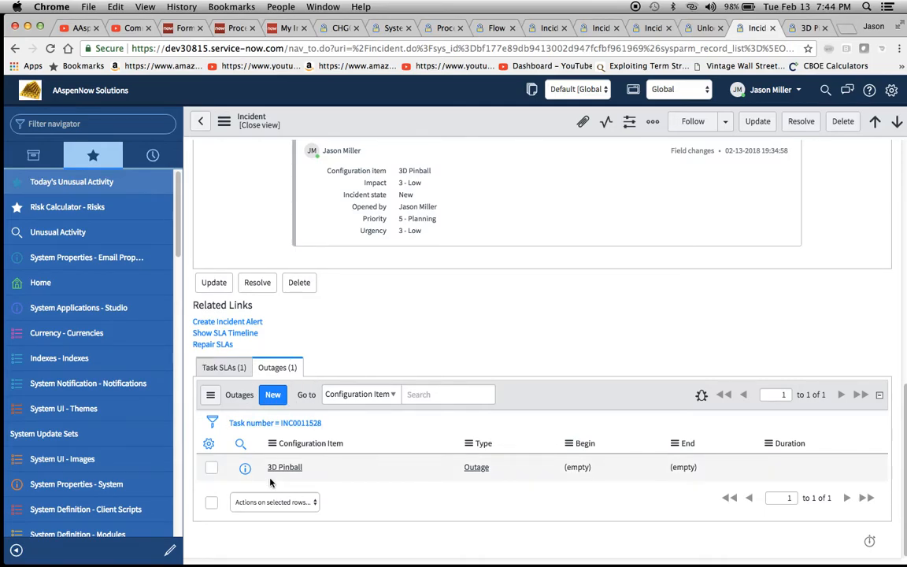
pyautogui.moveTo(335, 458)
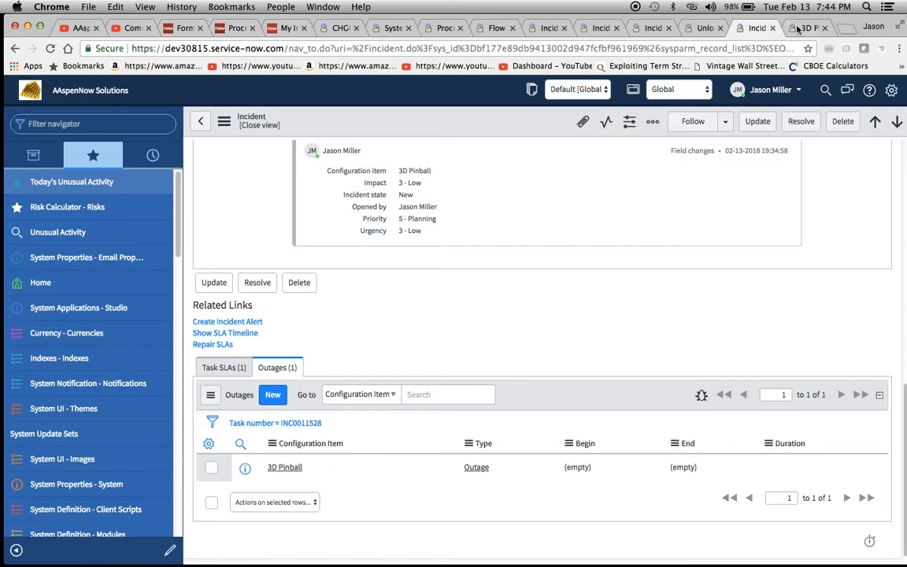
# - Return to the 3D Pinball Outage record, then revisit the Solution and New stage formatter records
pyautogui.click(283, 466)
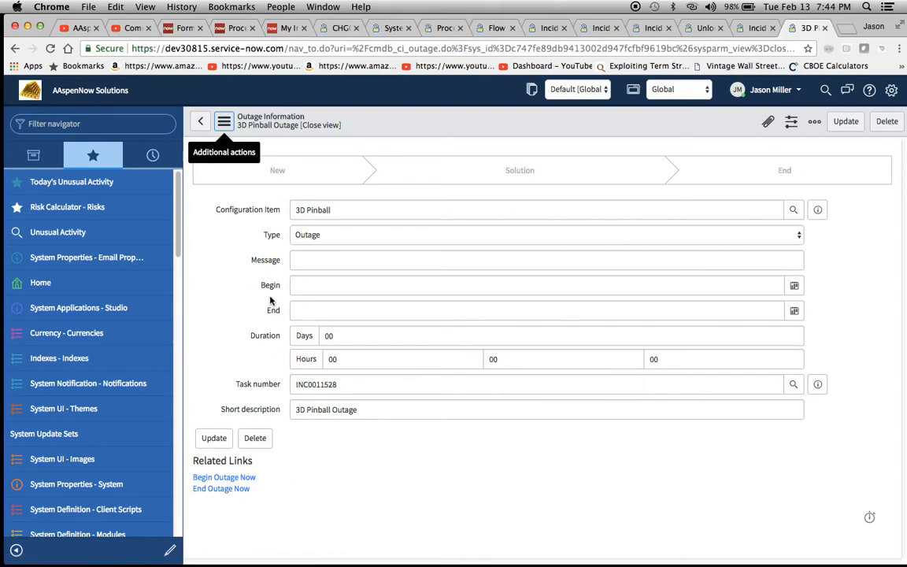
pyautogui.click(597, 27)
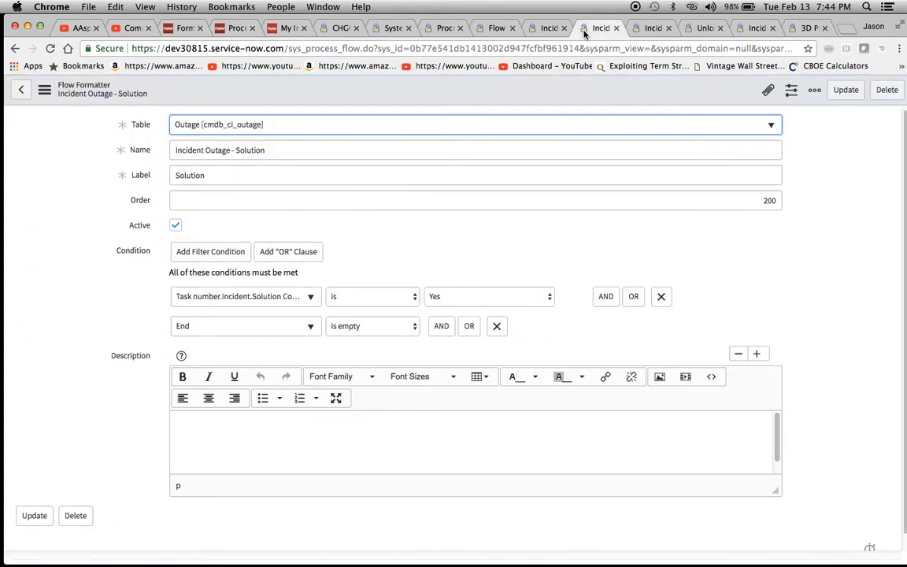
pyautogui.click(541, 29)
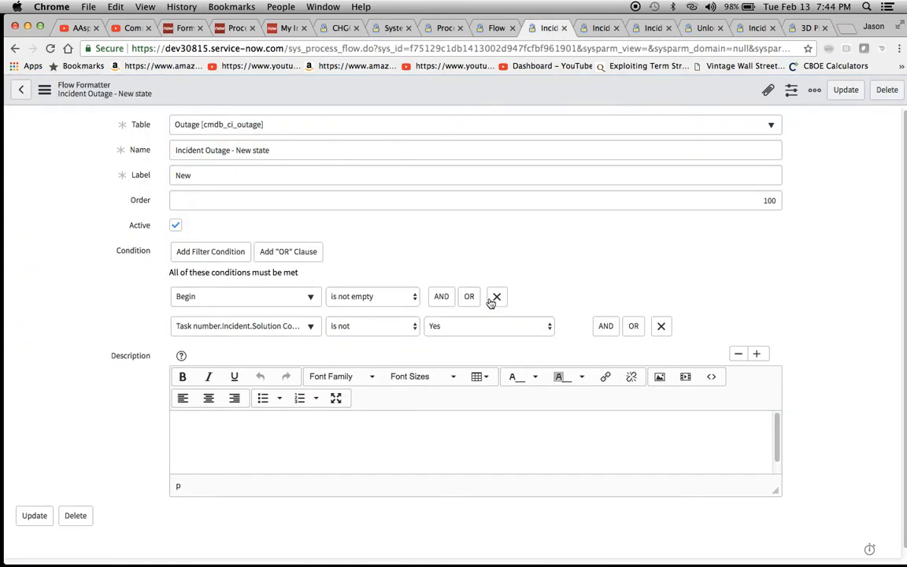
pyautogui.moveTo(385, 317)
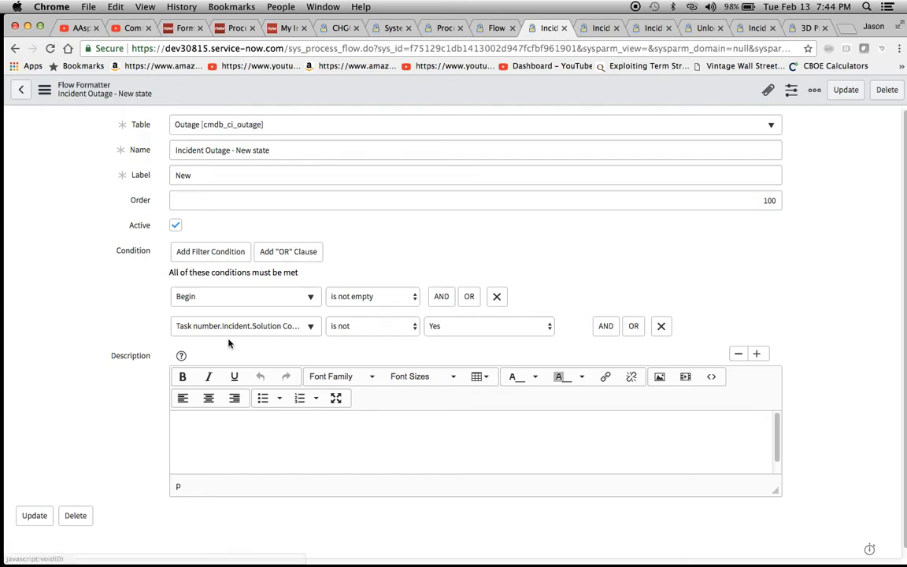
pyautogui.moveTo(308, 347)
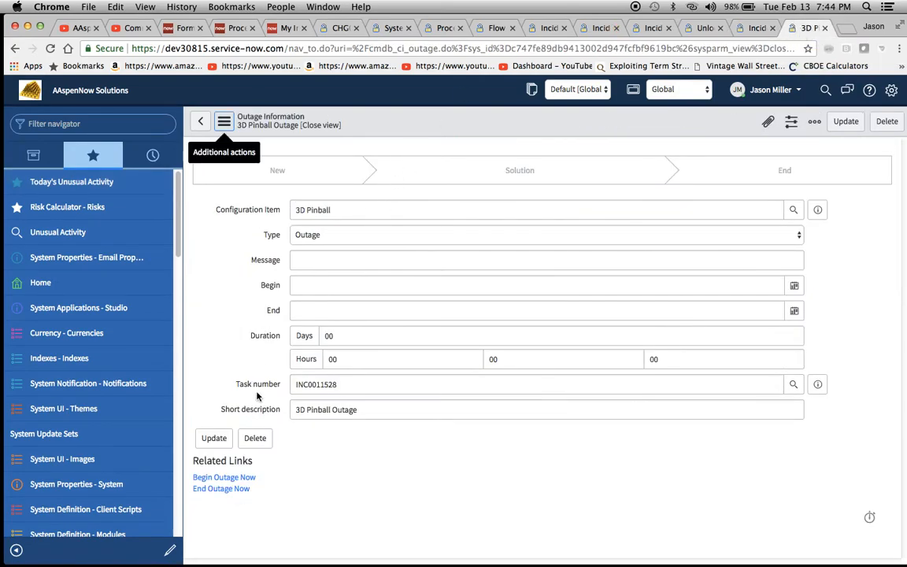
# - Begin the outage now, then reopen the 3D Pinball outage via incident INC0011528's Outages list
pyautogui.click(224, 477)
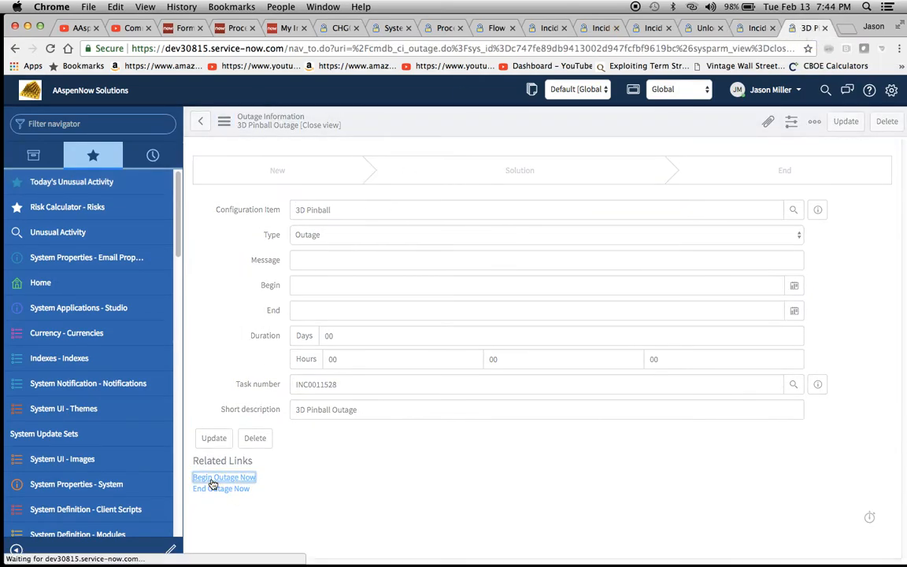
pyautogui.click(226, 477)
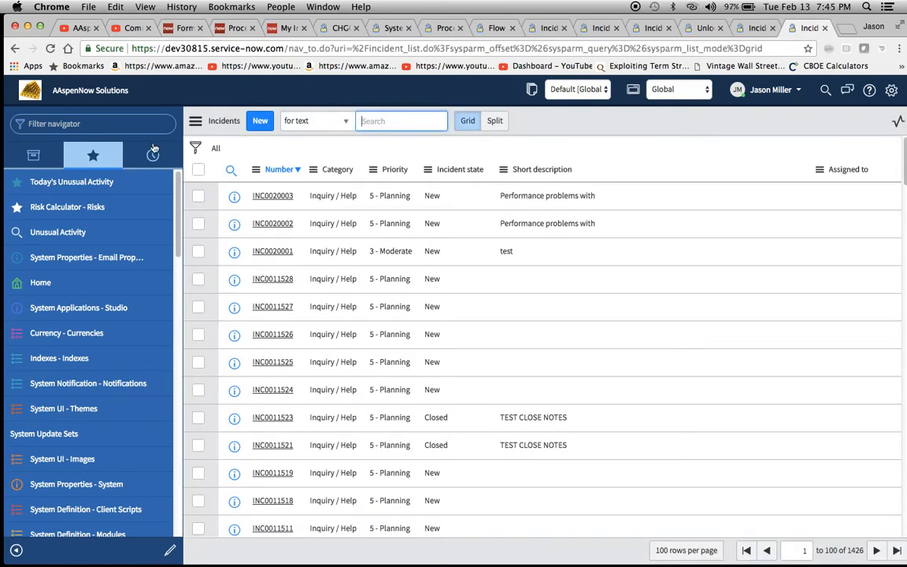
pyautogui.write('outage')
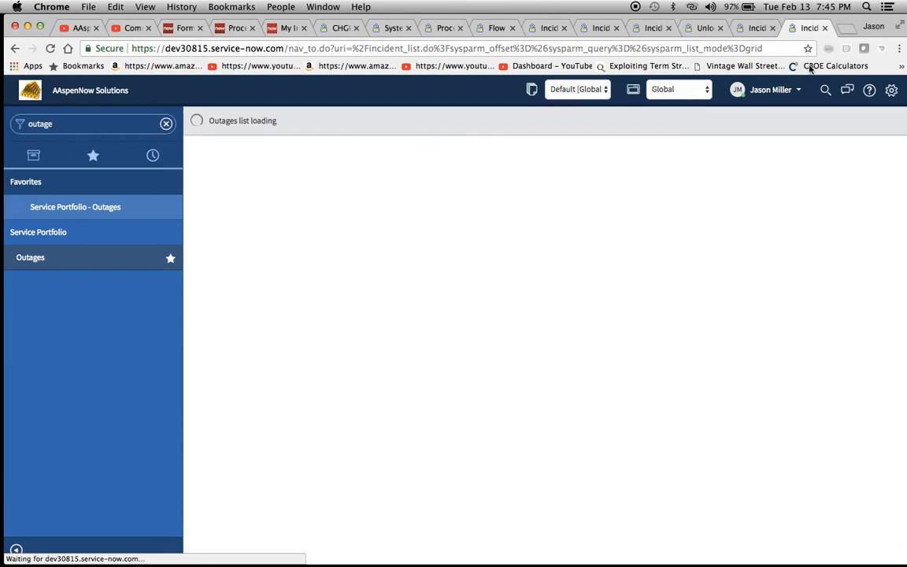
pyautogui.click(28, 259)
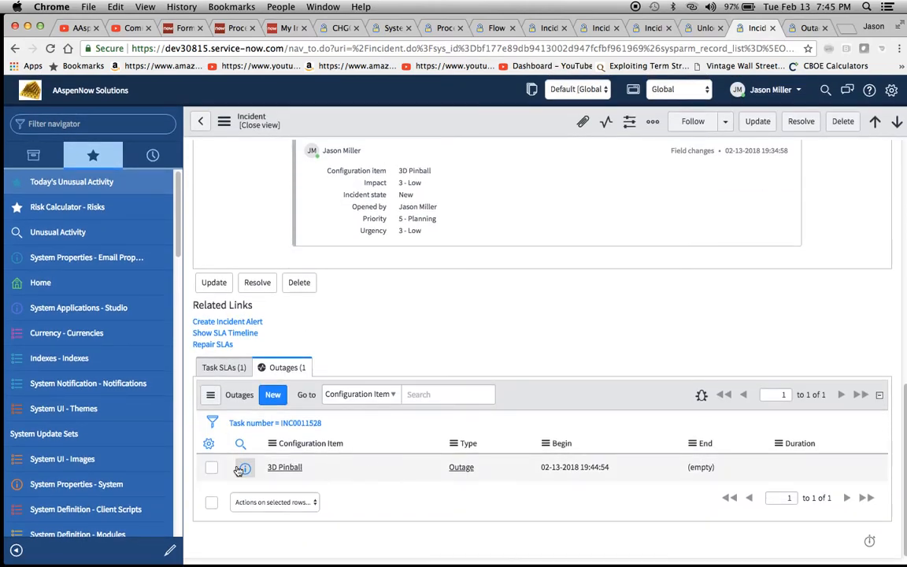
pyautogui.click(244, 466)
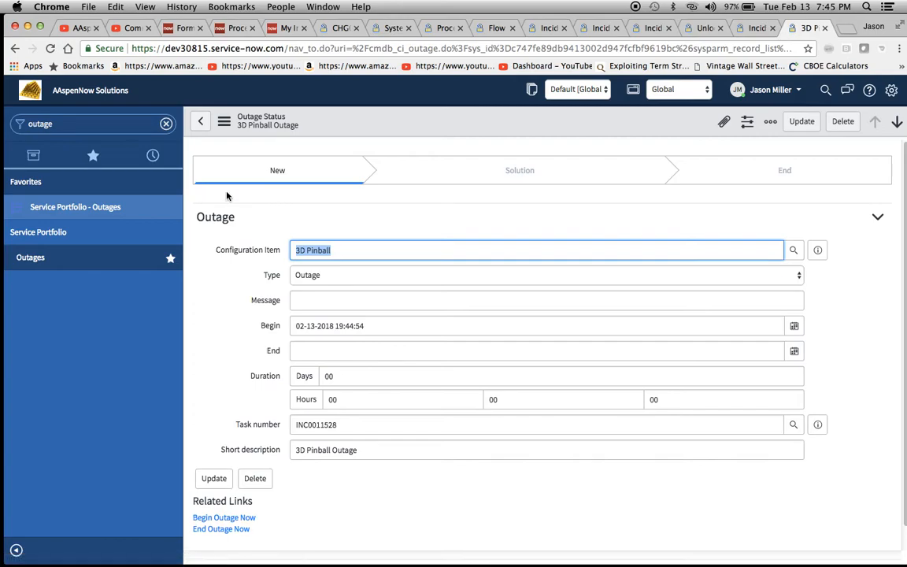
pyautogui.moveTo(384, 205)
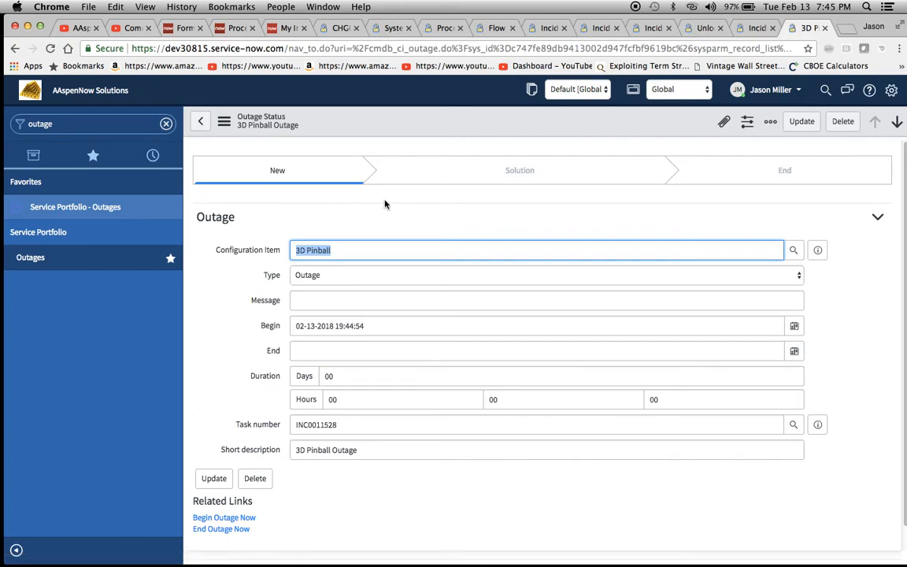
pyautogui.moveTo(277, 158)
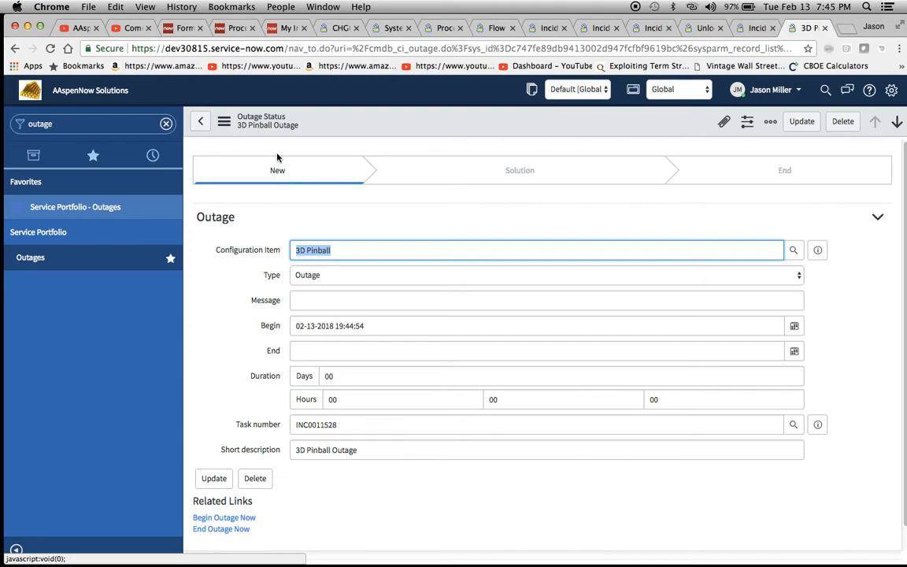
pyautogui.moveTo(296, 167)
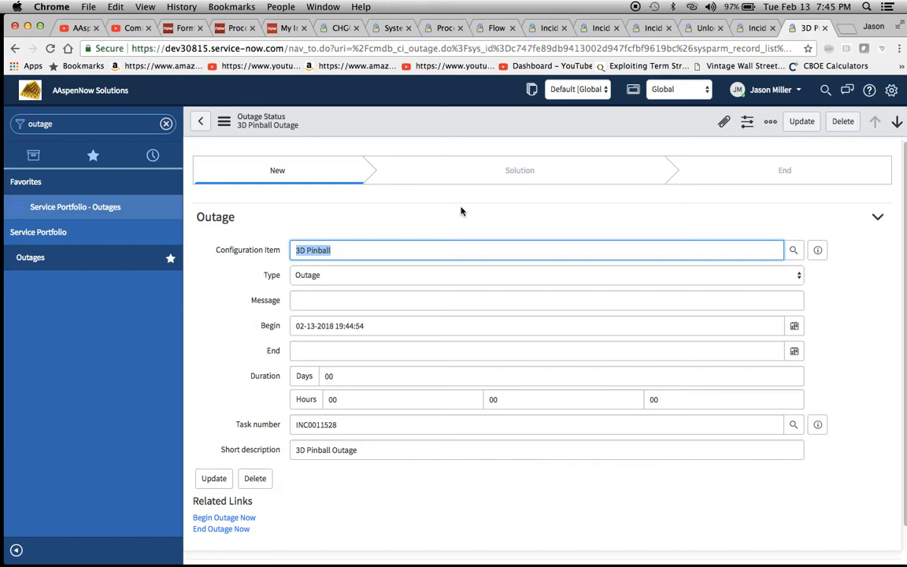
pyautogui.moveTo(275, 343)
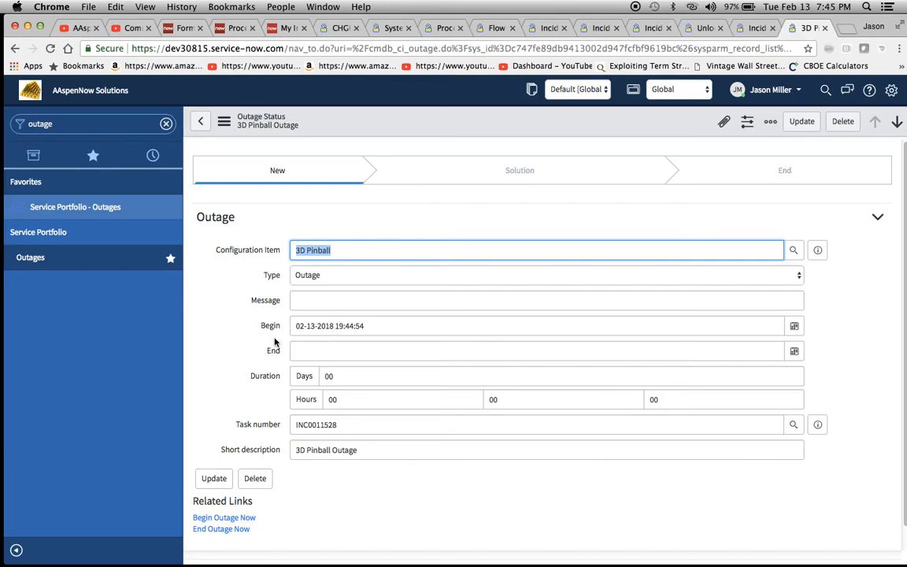
pyautogui.moveTo(411, 349)
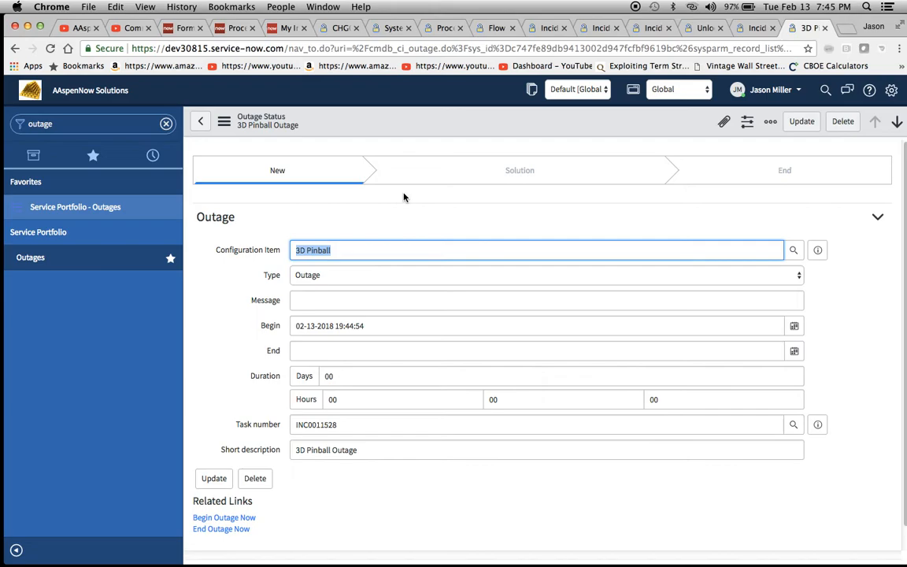
pyautogui.moveTo(249, 183)
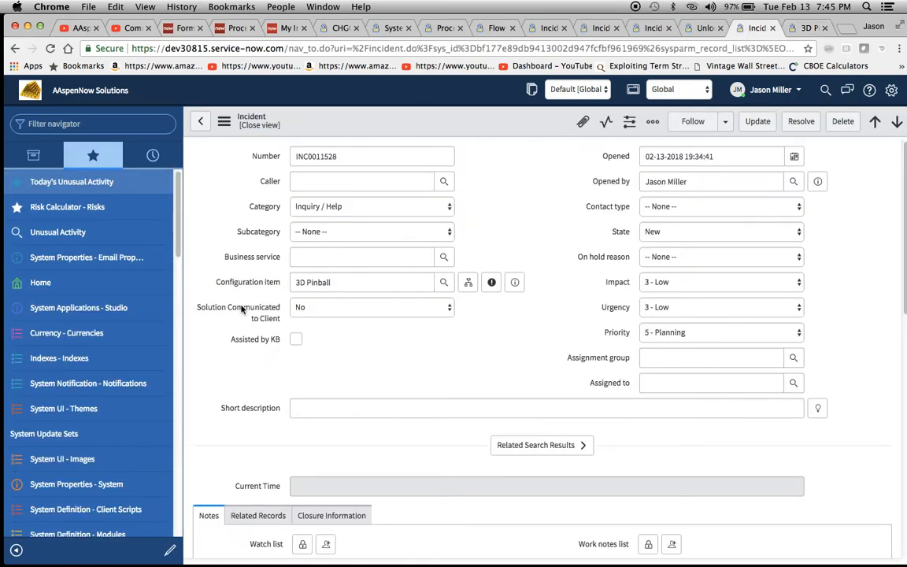
# - Set Solution Communicated to Client to Yes on incident INC0011528
pyautogui.click(370, 307)
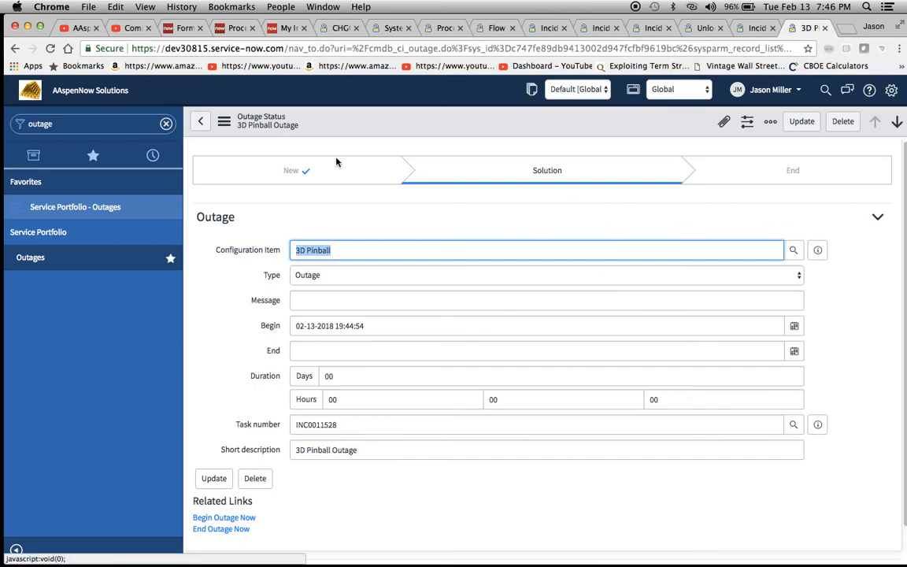
pyautogui.moveTo(314, 192)
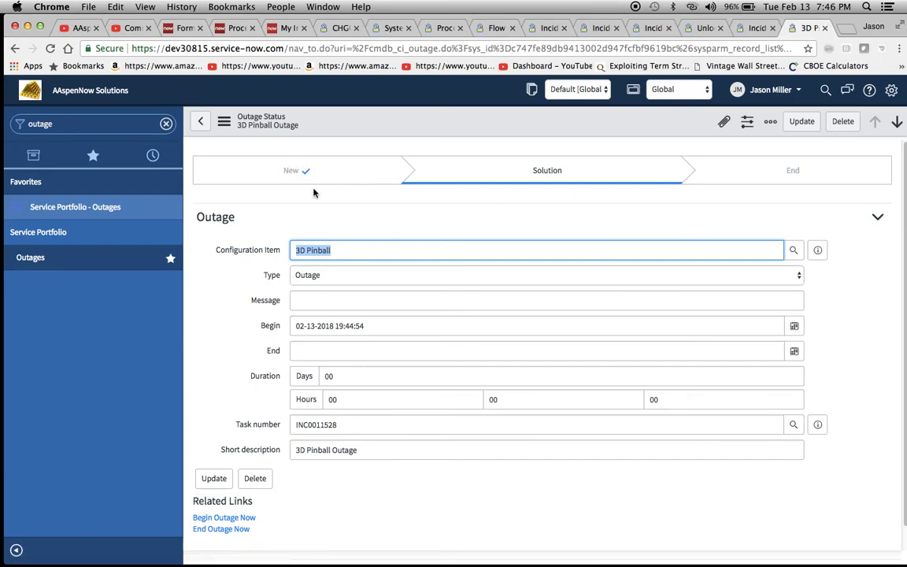
pyautogui.moveTo(565, 198)
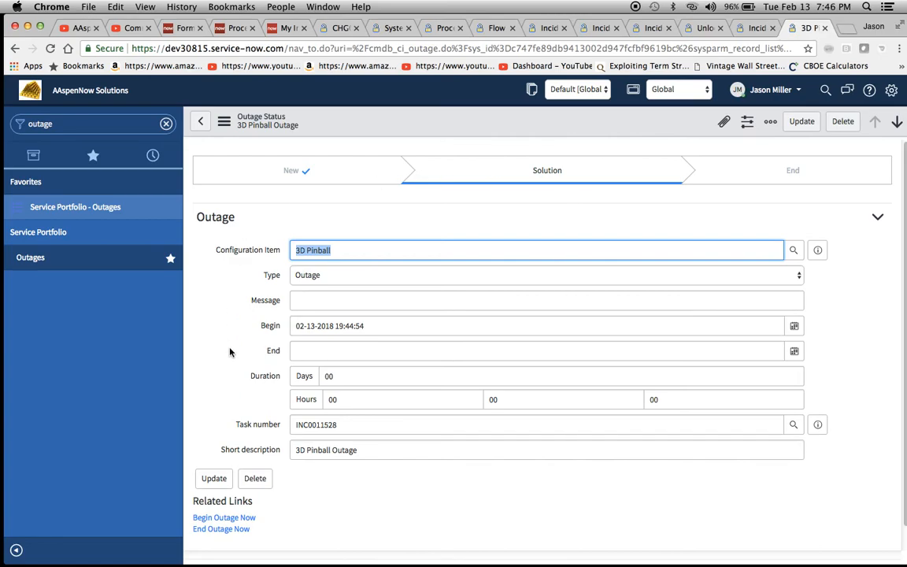
pyautogui.moveTo(296, 525)
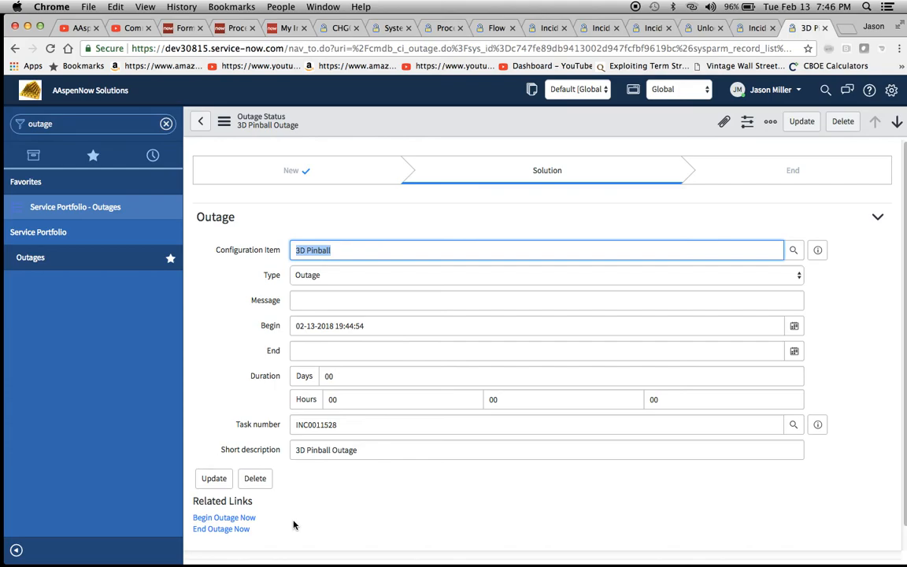
pyautogui.moveTo(384, 270)
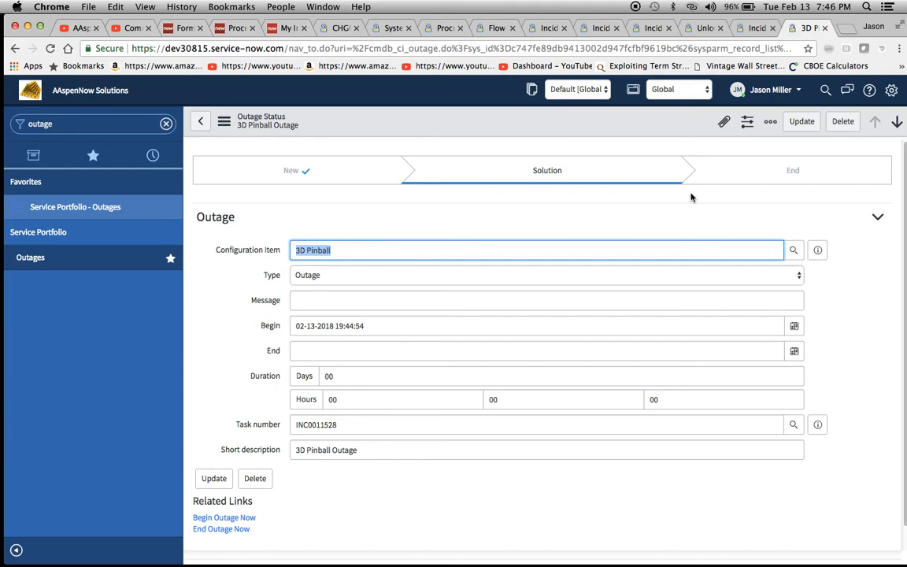
pyautogui.moveTo(634, 147)
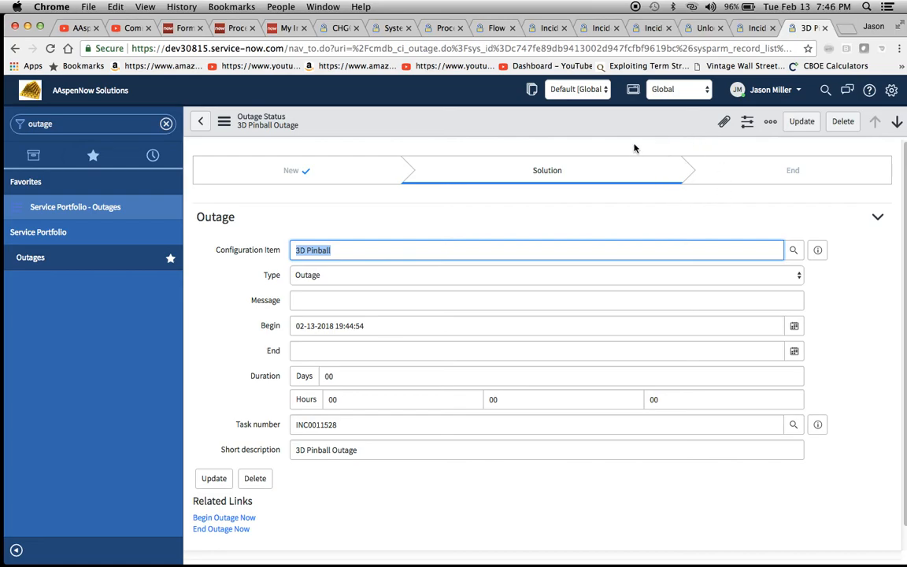
pyautogui.moveTo(716, 190)
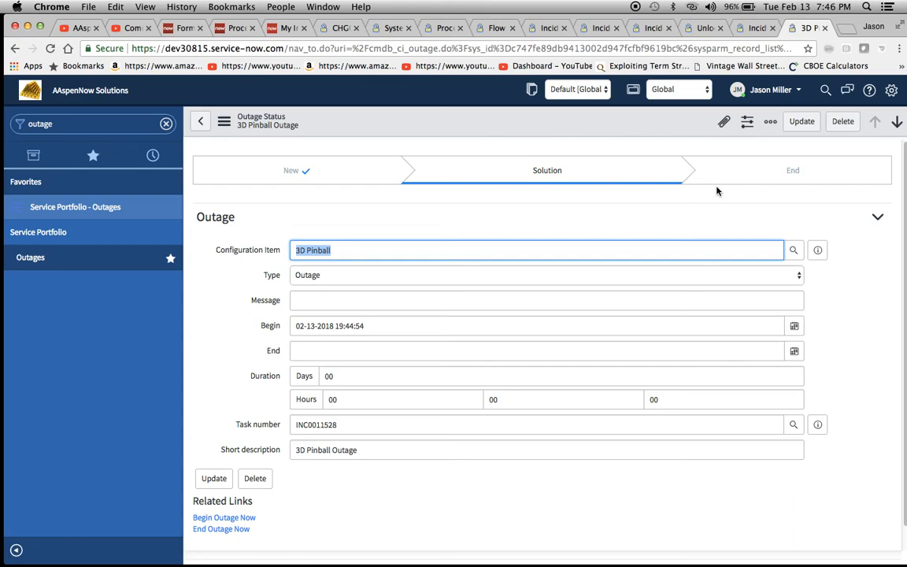
pyautogui.moveTo(729, 236)
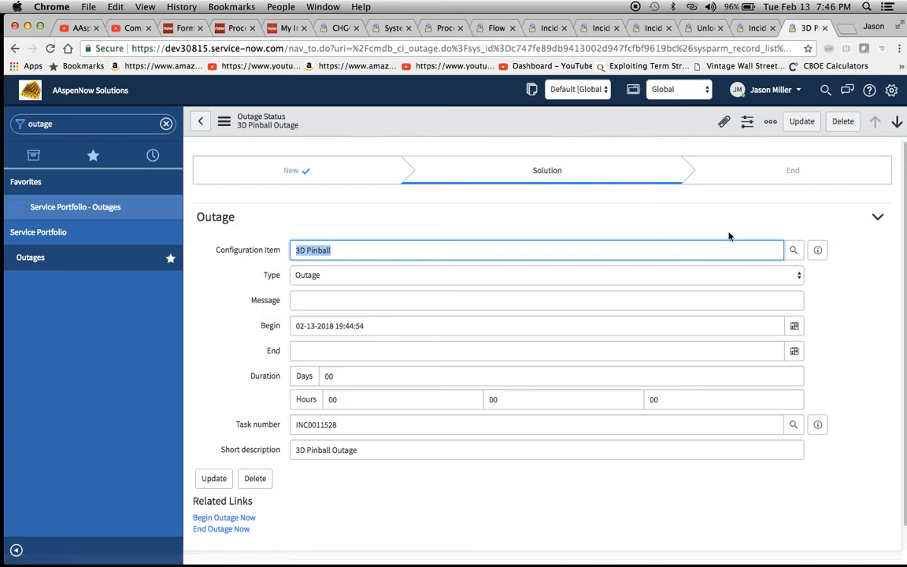
# - End the outage now, then reopen the 3D Pinball outage from the Outages list
pyautogui.click(220, 528)
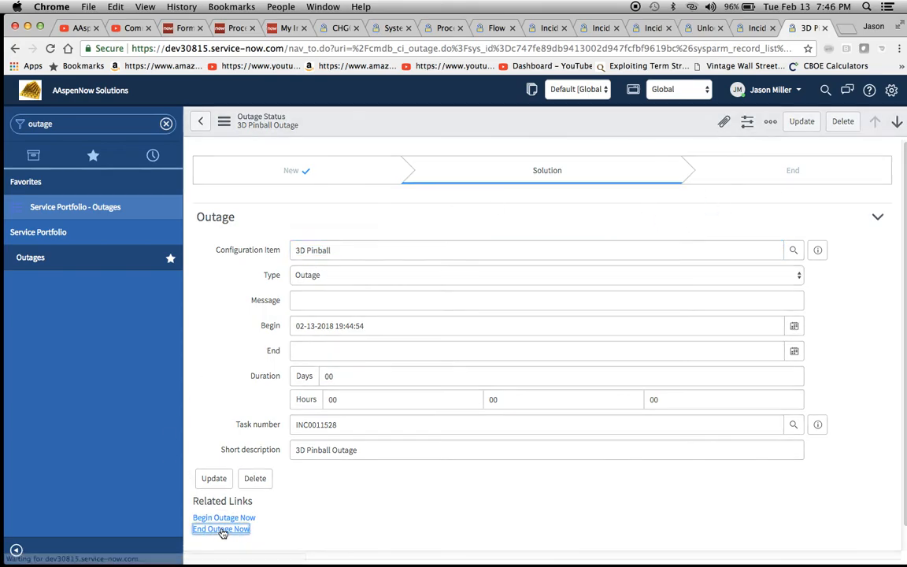
pyautogui.click(219, 529)
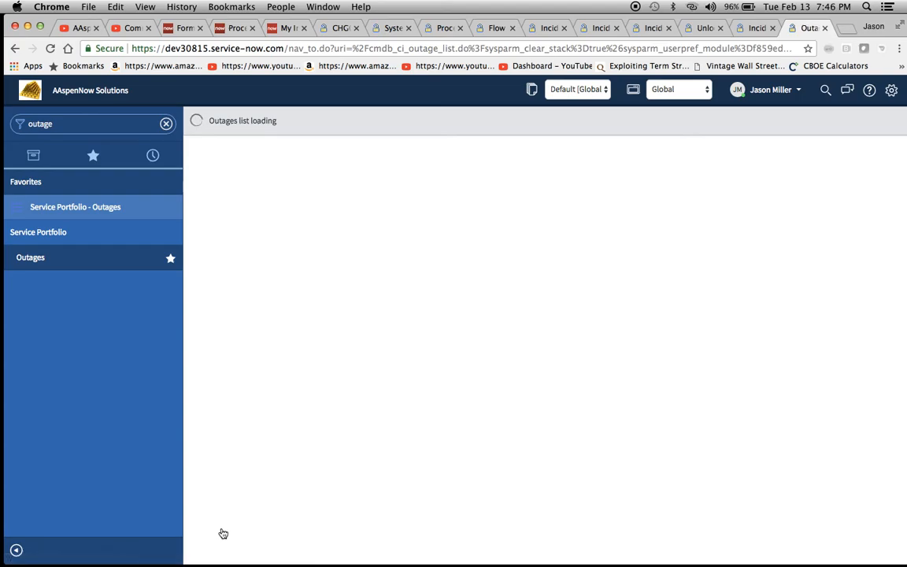
pyautogui.moveTo(332, 176)
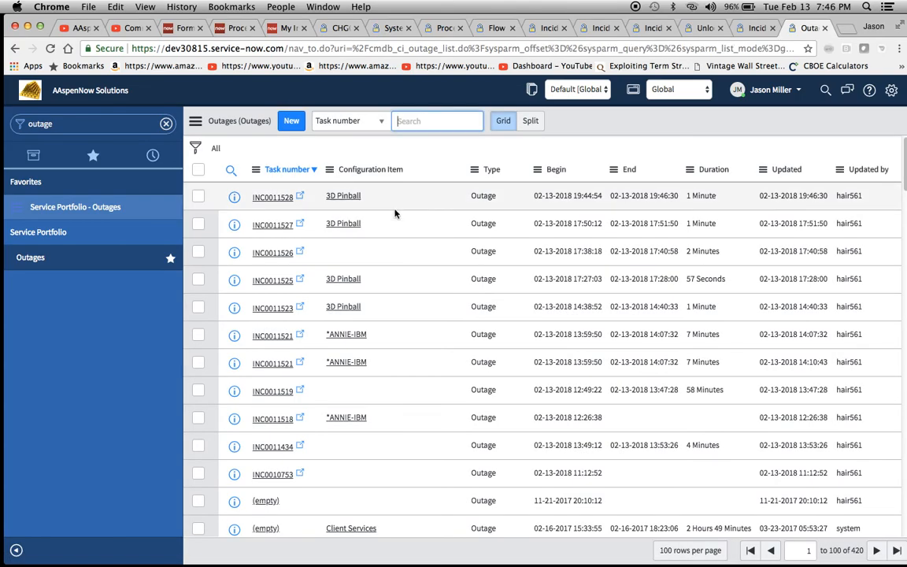
pyautogui.click(268, 195)
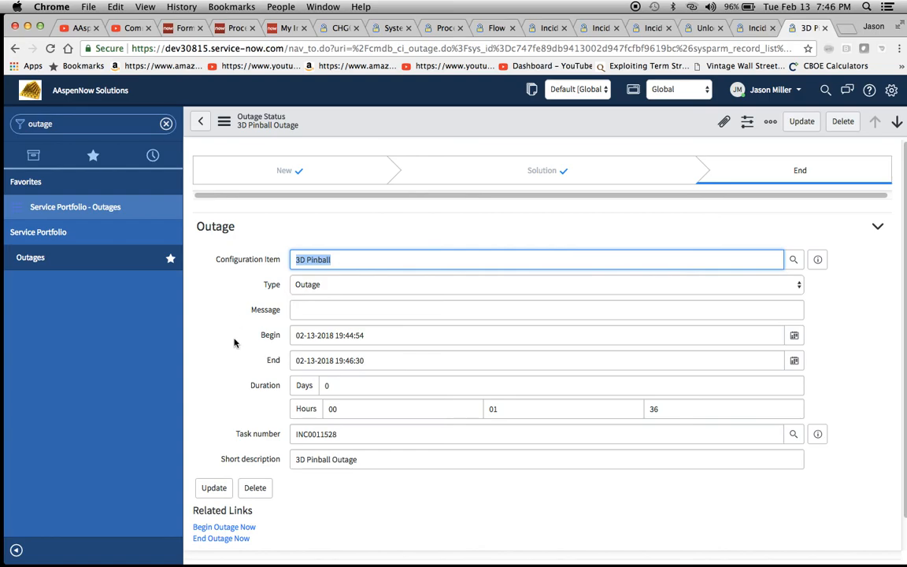
pyautogui.moveTo(240, 384)
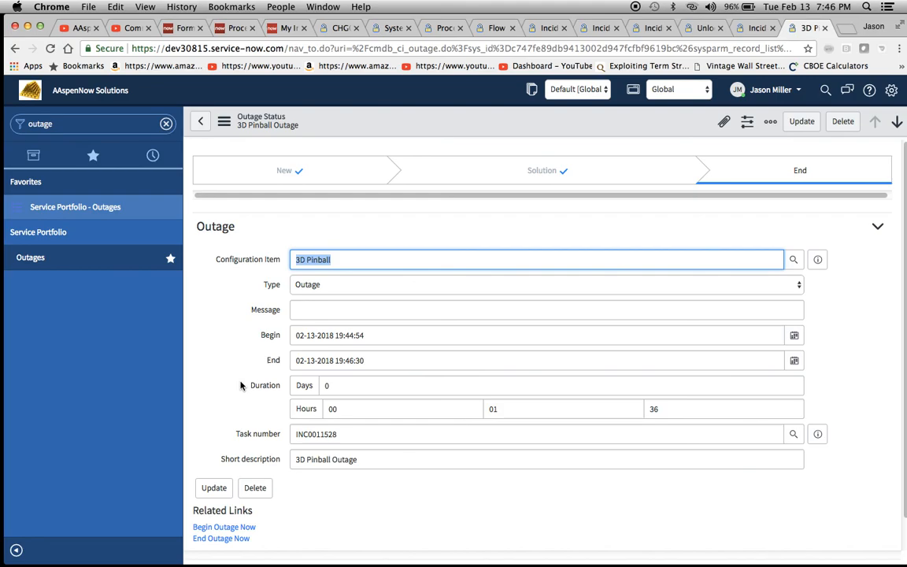
pyautogui.moveTo(740, 230)
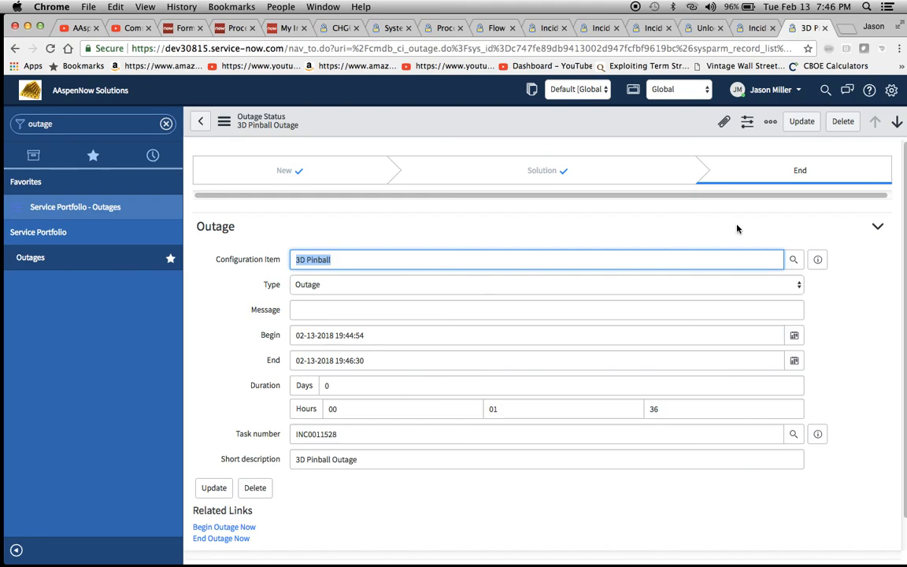